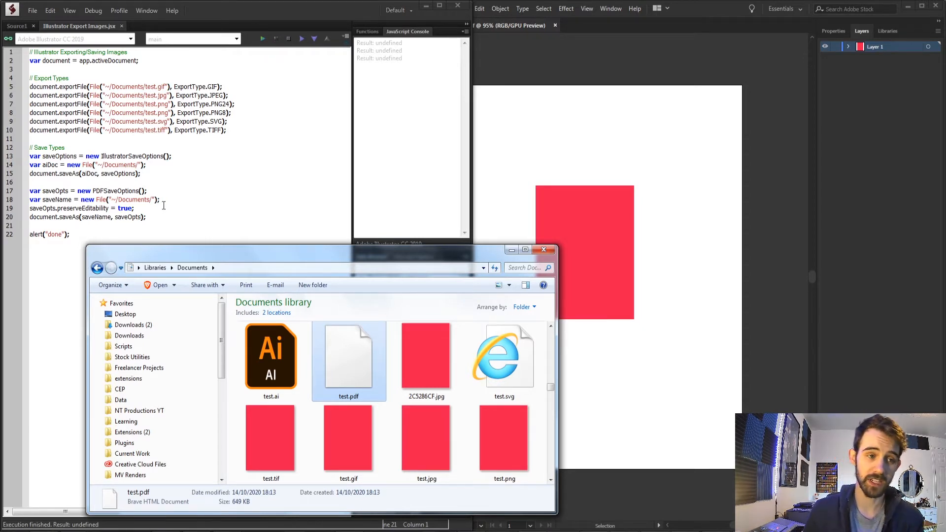
pyautogui.moveTo(60, 165)
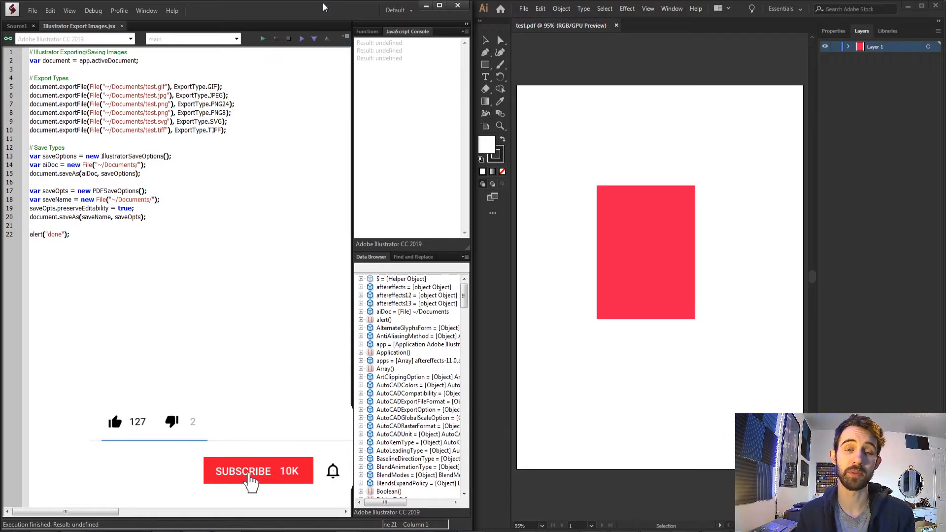
# Step: Close the Explorer Documents window to return to the export script beside Illustrator
pyautogui.click(257, 471)
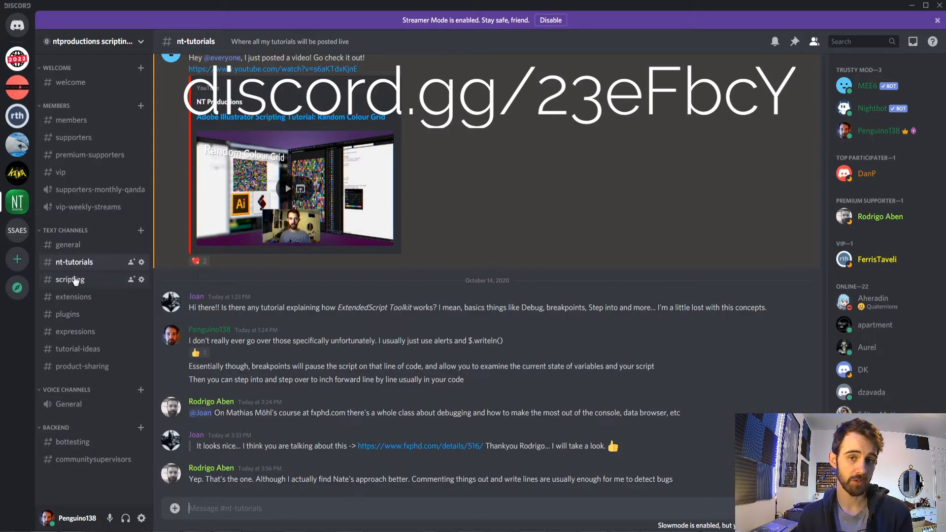
# Step: Switch the Discord server view to the #scripting text channel
pyautogui.click(70, 279)
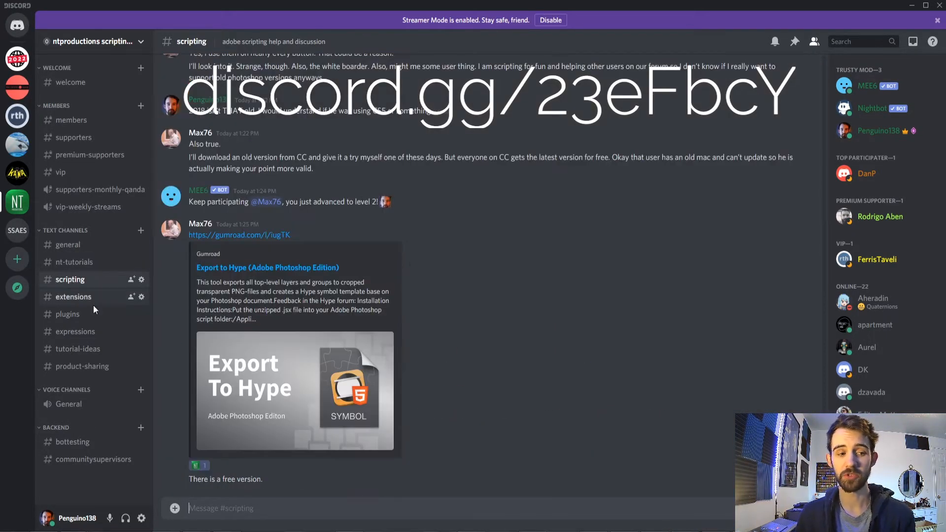
pyautogui.click(73, 296)
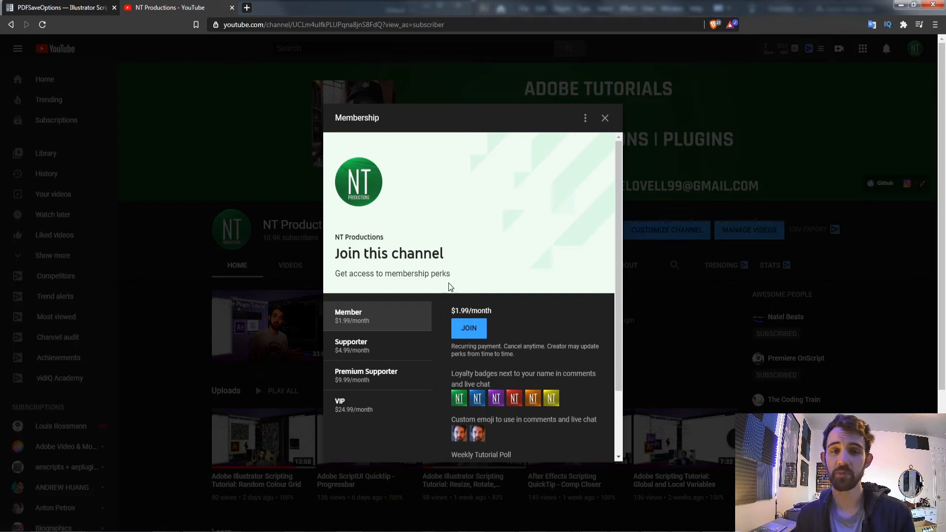
pyautogui.moveTo(360, 365)
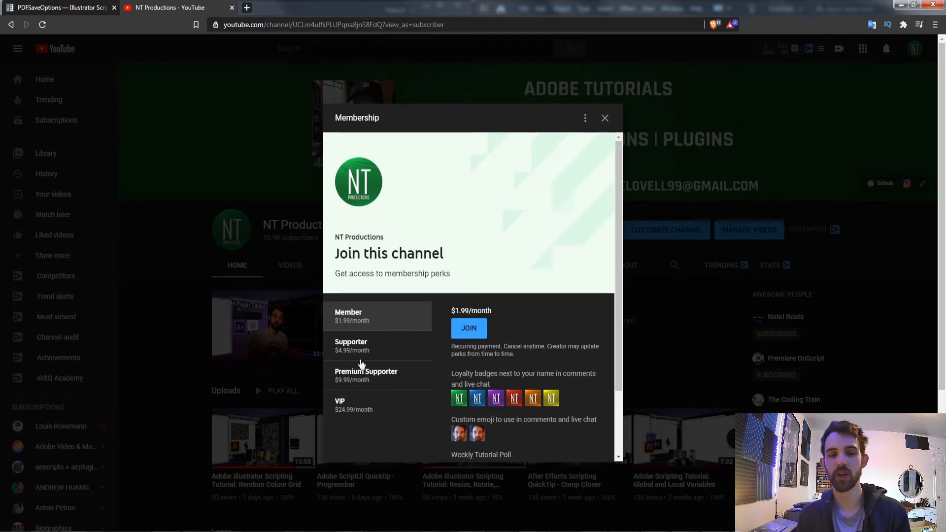
pyautogui.moveTo(362, 353)
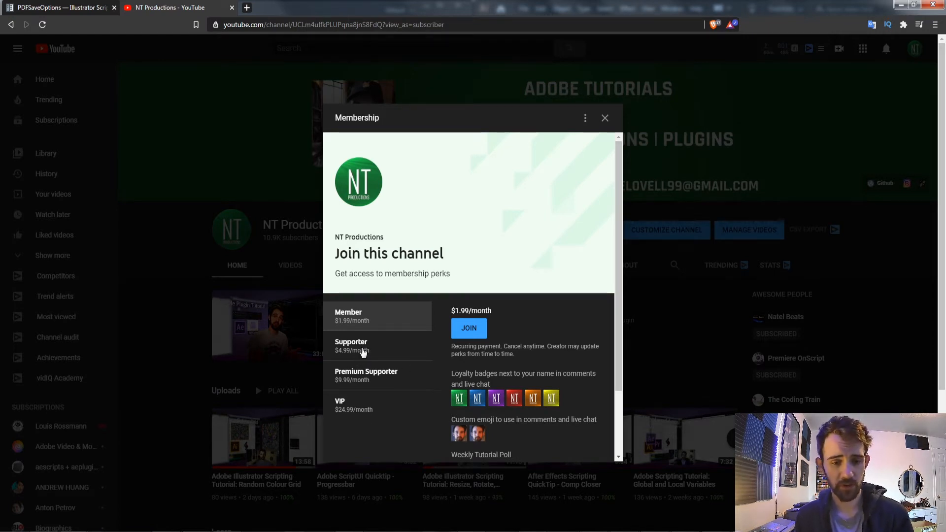
# Step: View the perks of the higher-priced Premium Supporter and VIP membership tiers
pyautogui.click(366, 375)
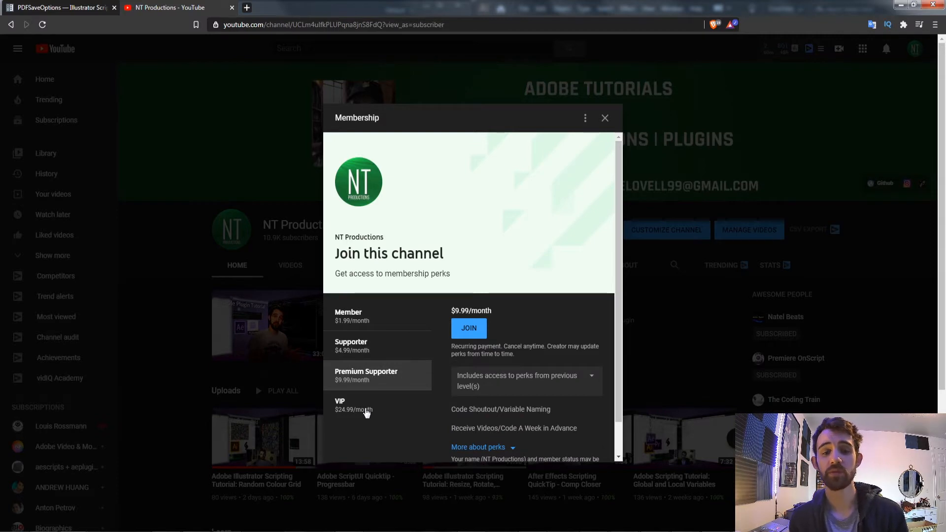
pyautogui.click(354, 405)
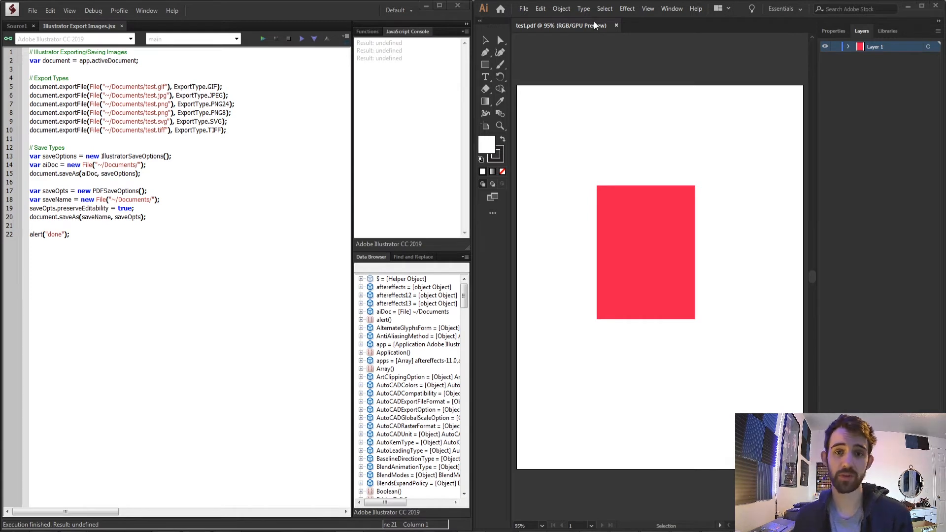
# Step: Start a new JavaScript containing var document = app.activeDocument;
pyautogui.click(645, 252)
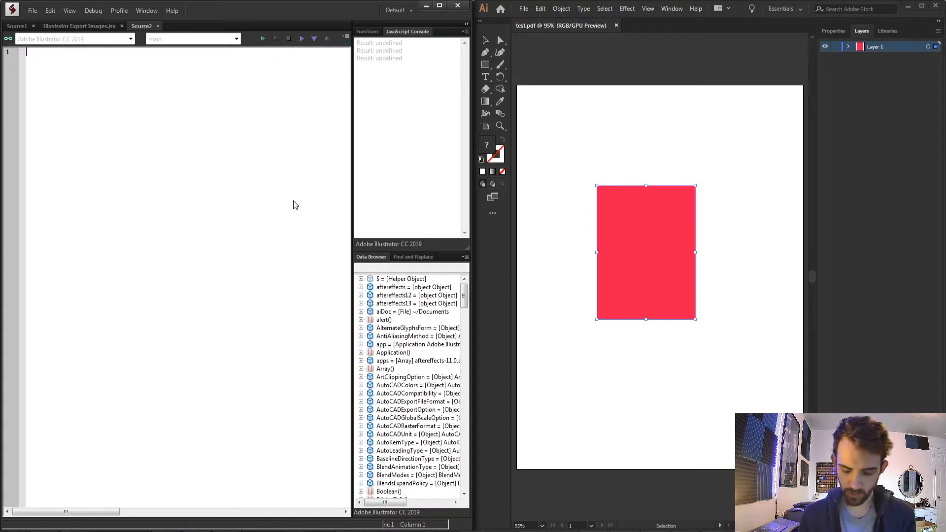
pyautogui.write('var doc')
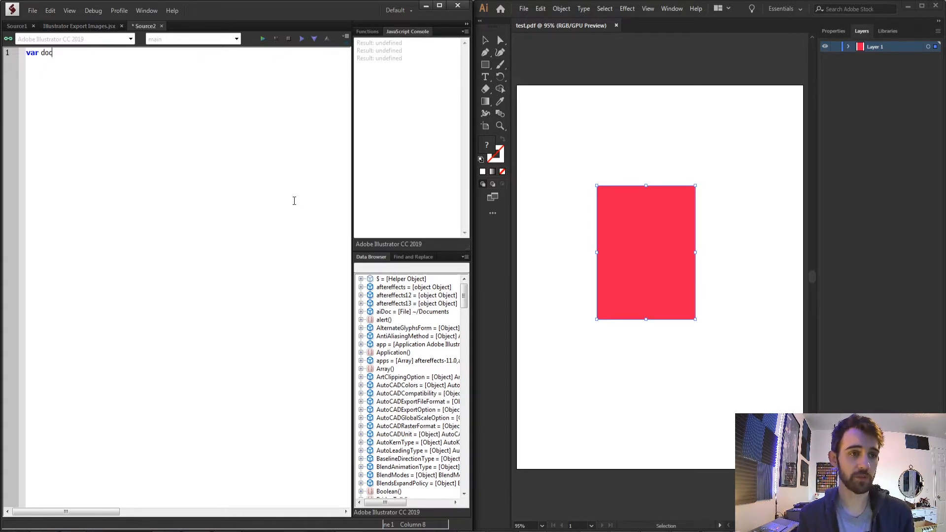
pyautogui.write('ument =')
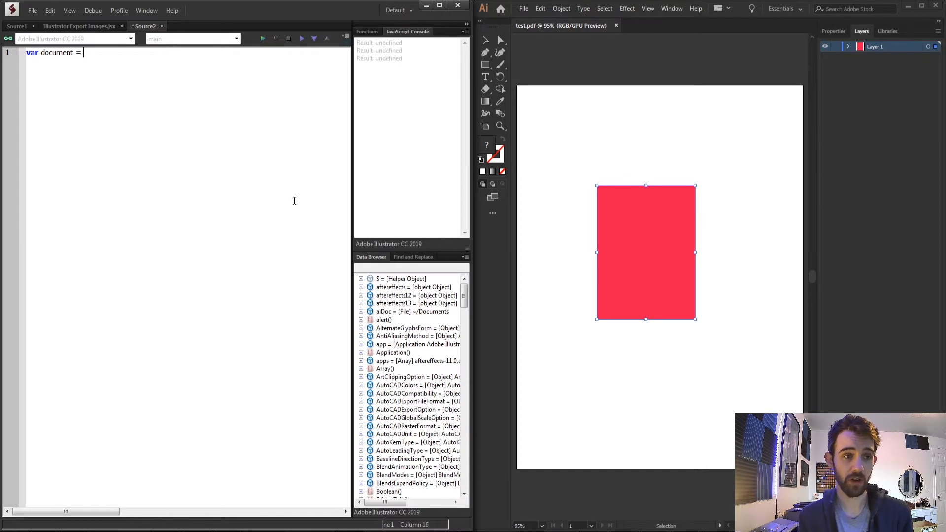
pyautogui.write('app.activeDocument;')
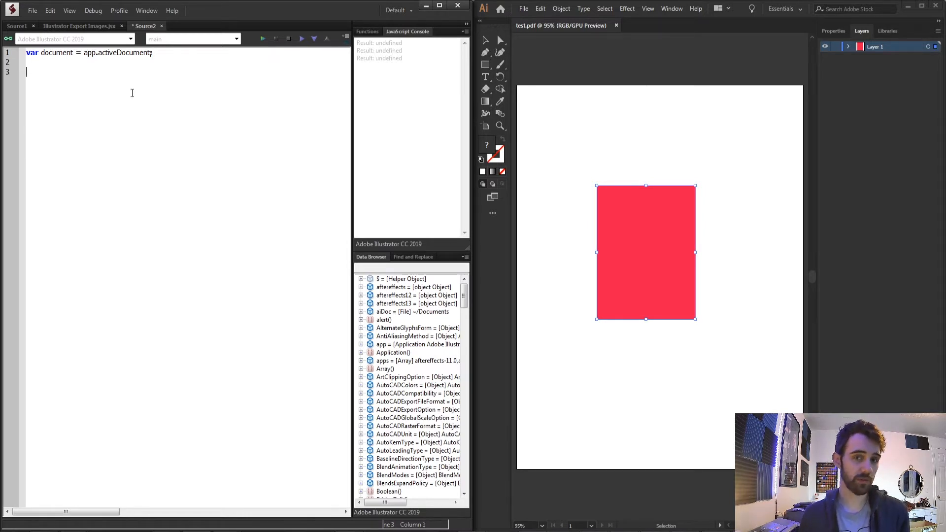
# Step: Add document.exportFile(File(), ); with the second argument left empty
pyautogui.write('docum')
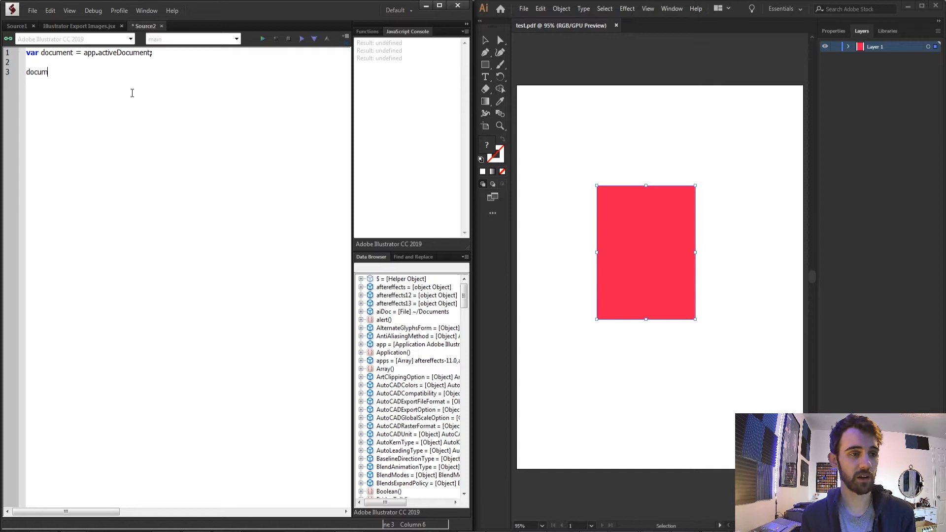
pyautogui.write('.exportFi')
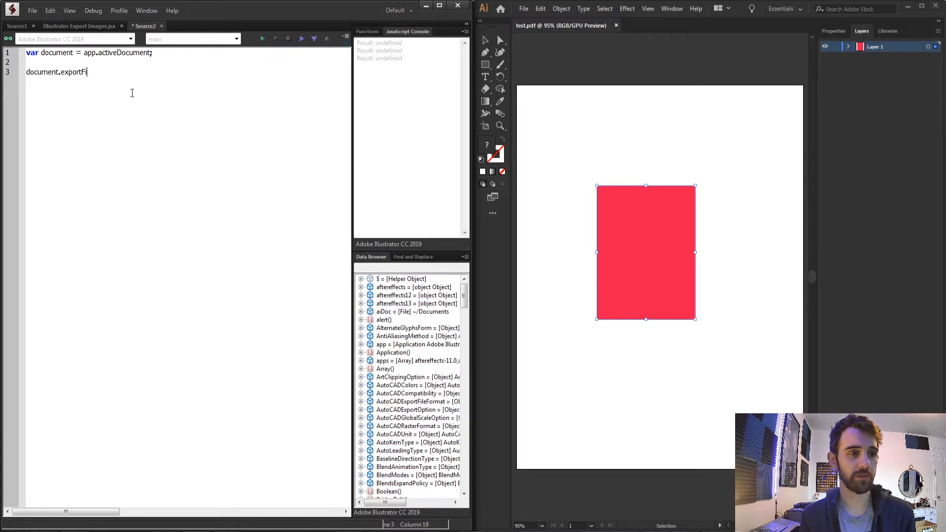
pyautogui.write('le();')
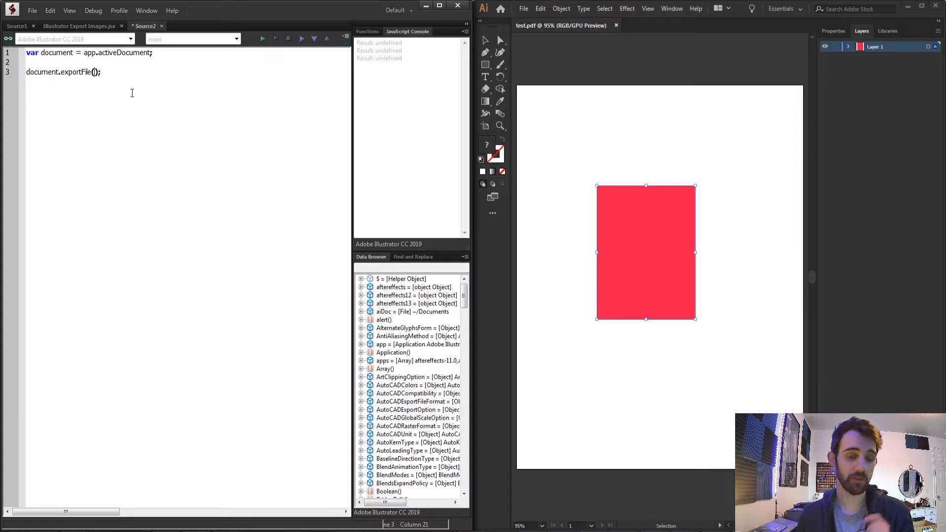
pyautogui.write('File()')
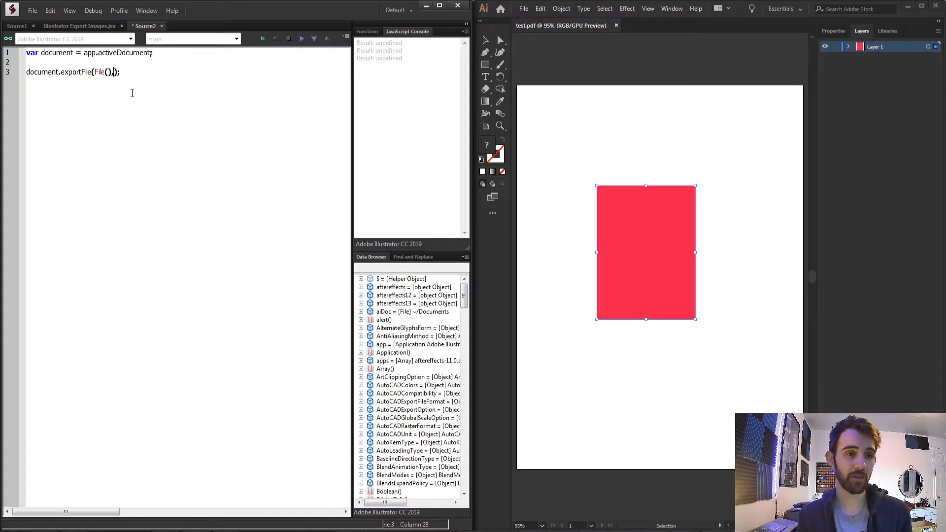
pyautogui.write(',')
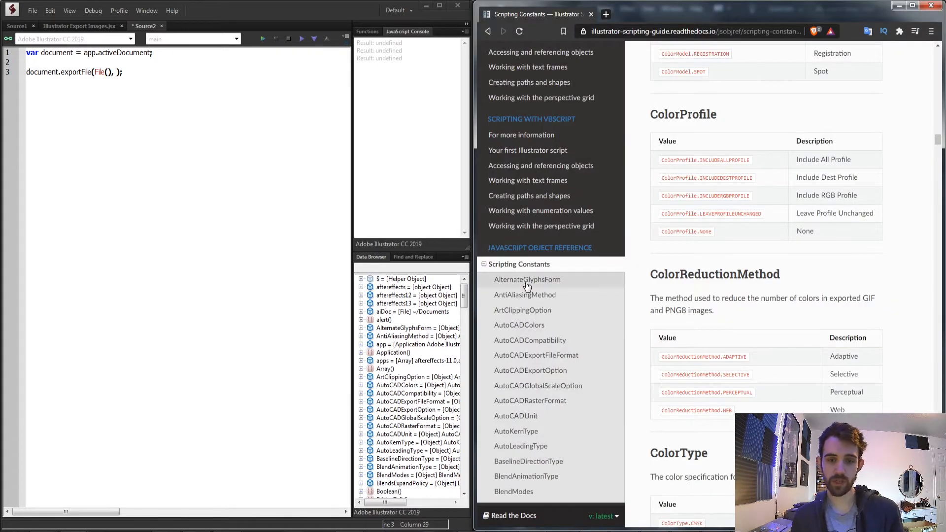
# Step: Scroll down to the ExportType constants table and select the TIFF constant
pyautogui.scroll(-3)
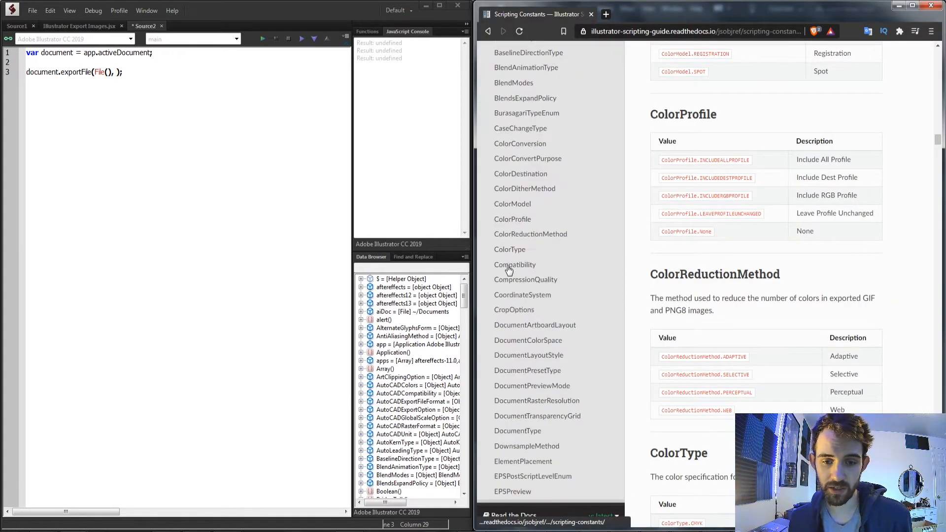
pyautogui.scroll(-3)
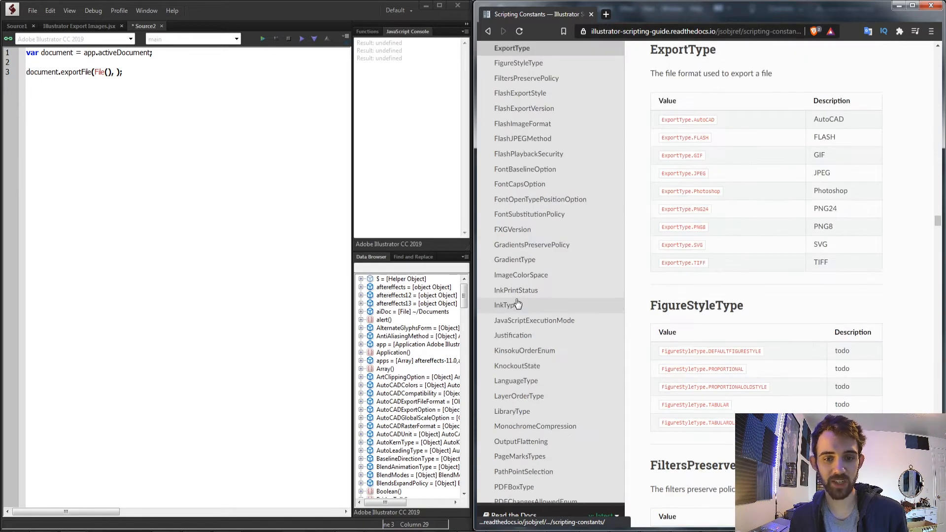
pyautogui.moveTo(651, 186)
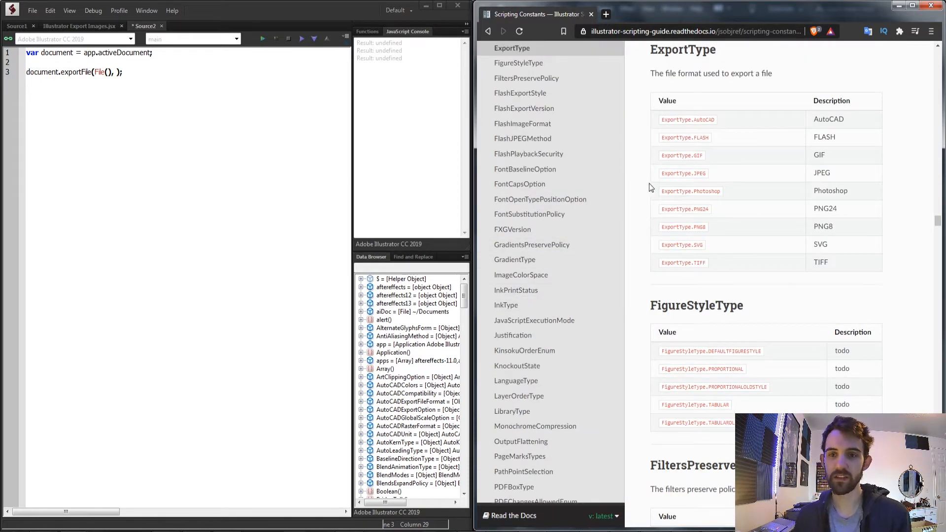
pyautogui.moveTo(745, 226)
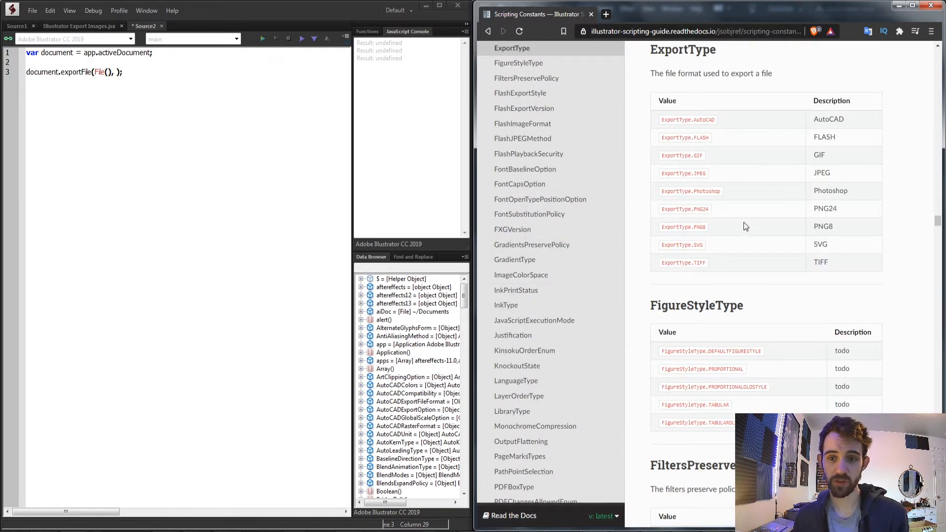
pyautogui.doubleClick(700, 173)
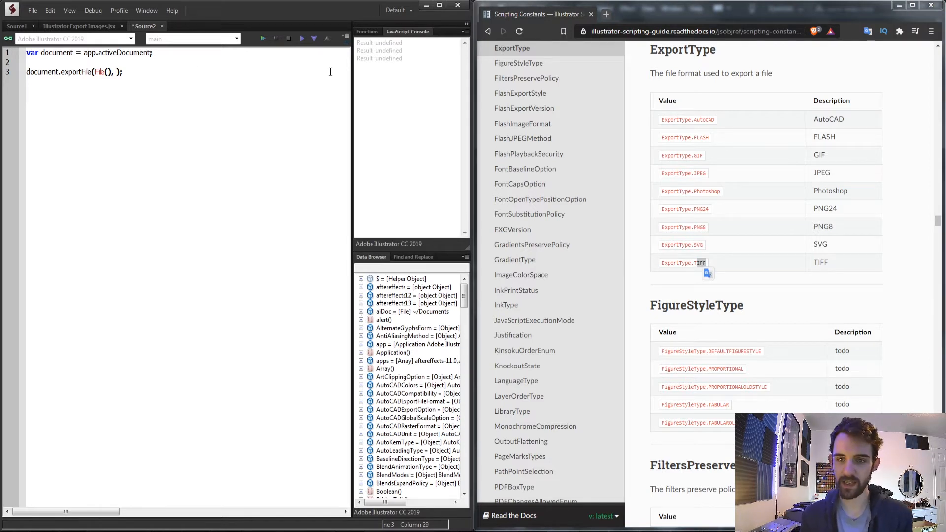
# Step: Fill exportFile with ExportType.JPEG and the path "~/Desktop/test/image.jpg"
pyautogui.write('EXPOR')
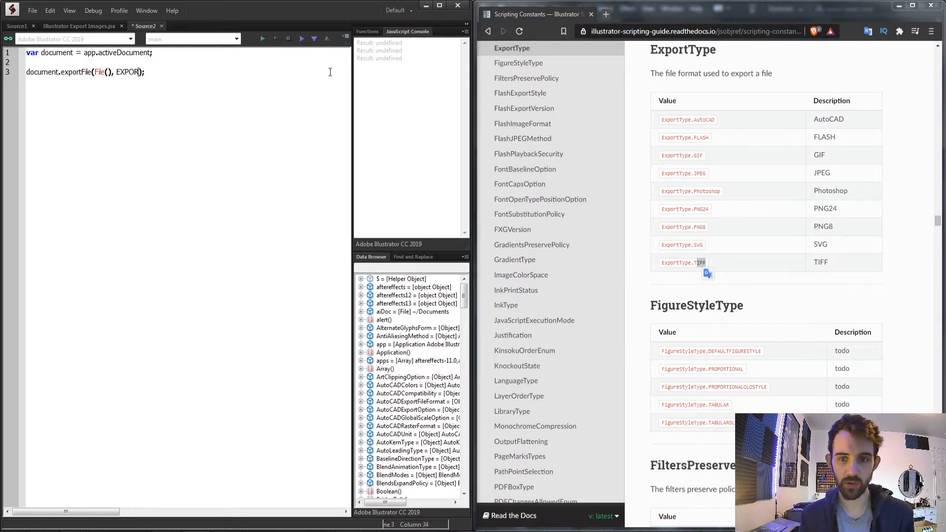
pyautogui.write('ExportType.JPEG')
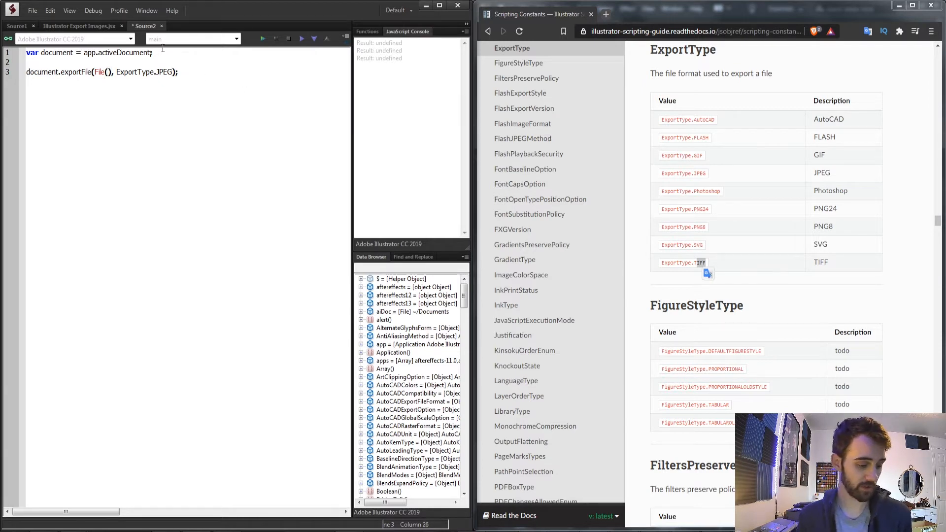
pyautogui.write("'")
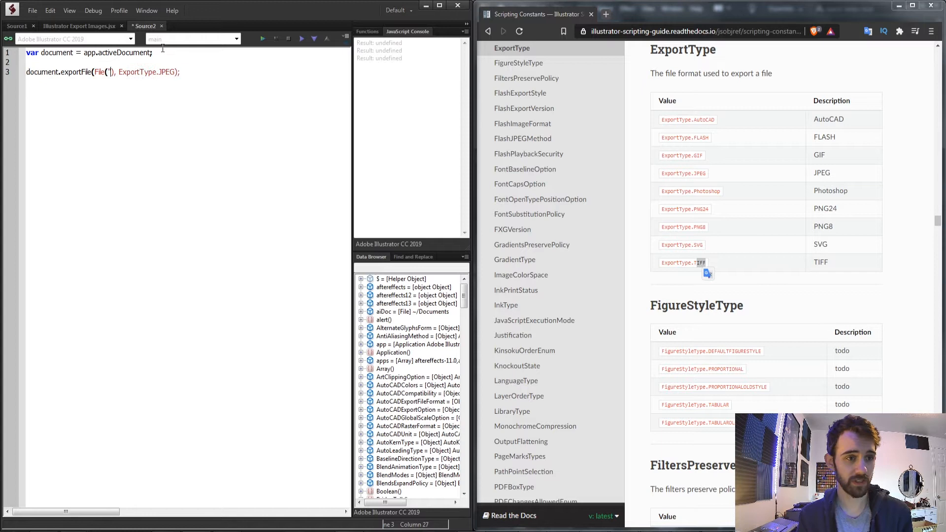
pyautogui.write('~"')
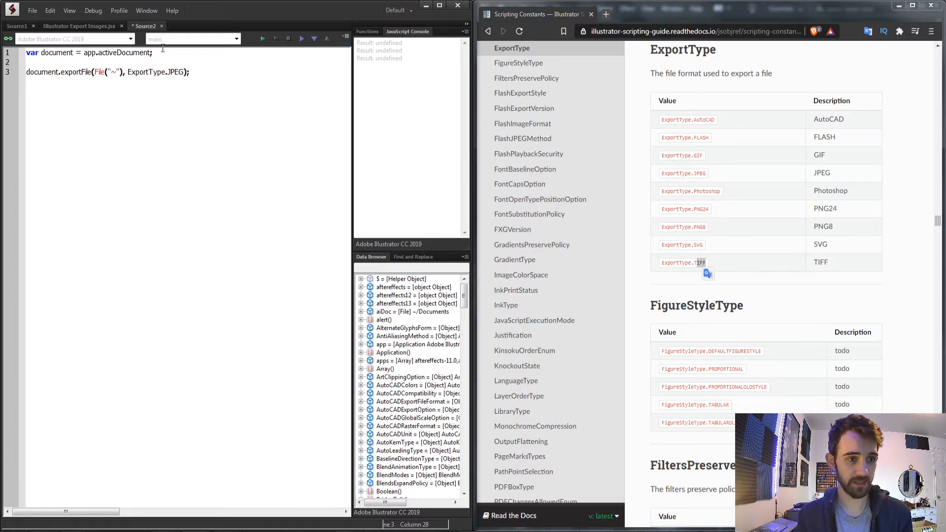
pyautogui.write('/Desktop/')
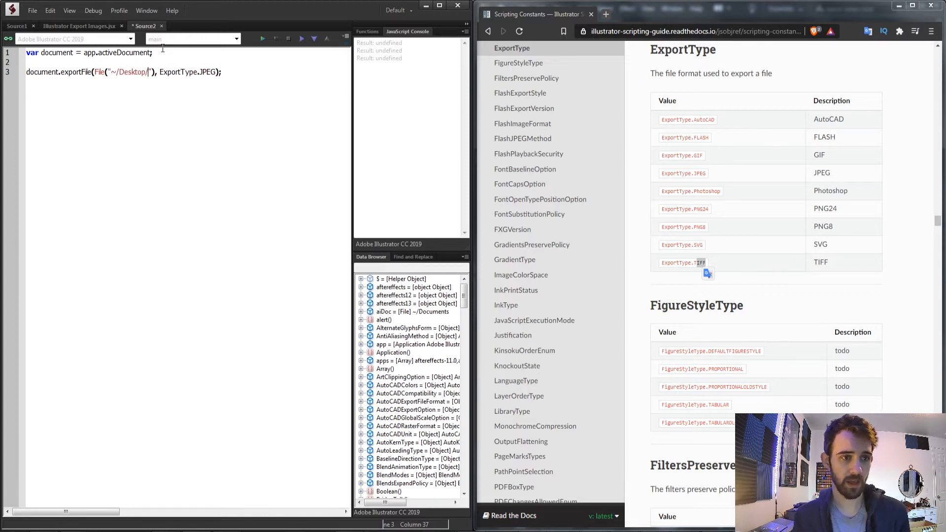
pyautogui.write('te')
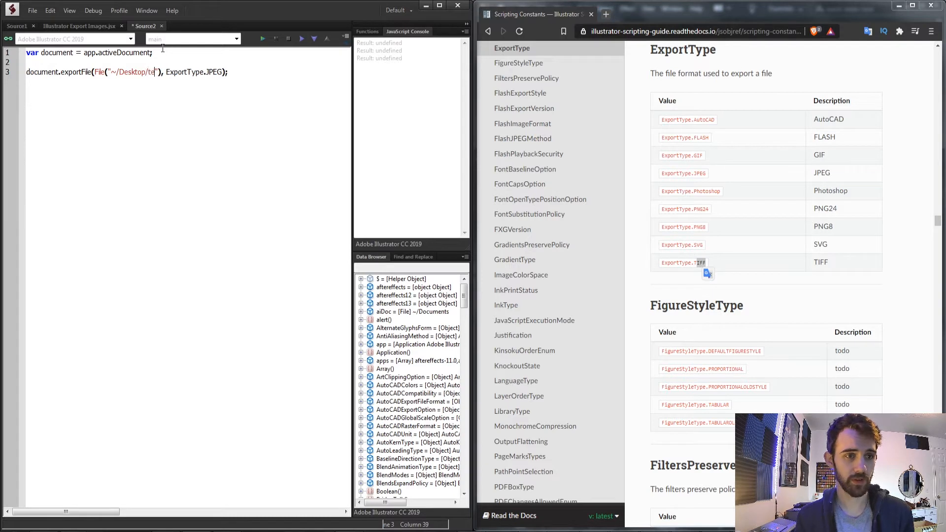
pyautogui.write('est/')
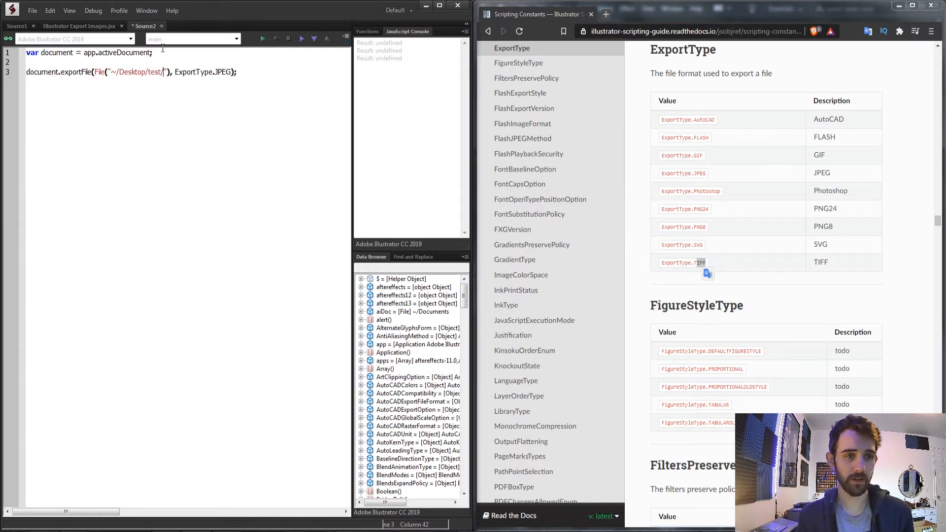
pyautogui.write('image.jpg')
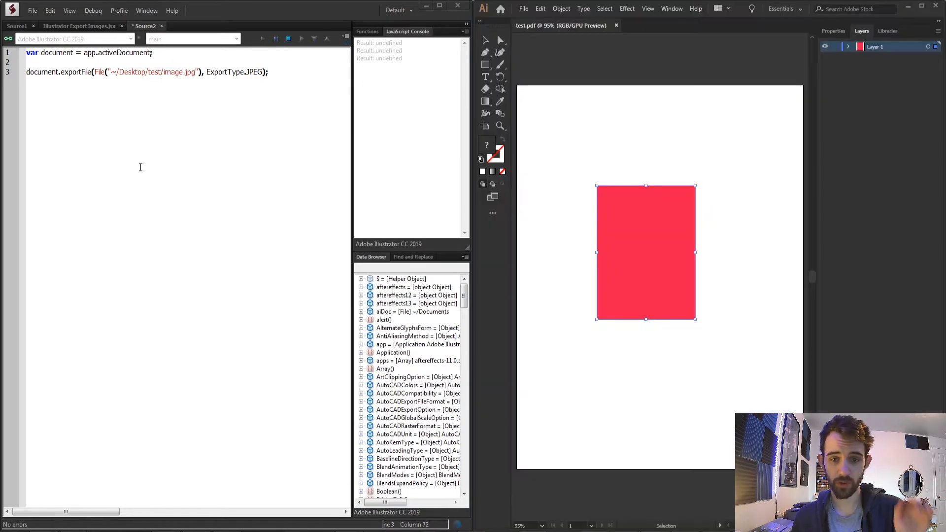
# Step: Edit the duplicated export lines to use the GIF and PNG24 formats
pyautogui.click(261, 38)
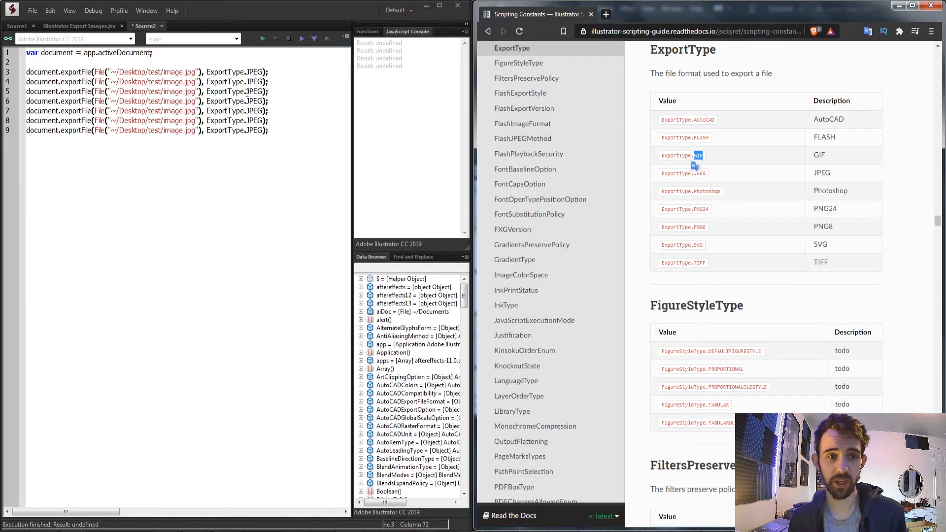
pyautogui.write('GIF')
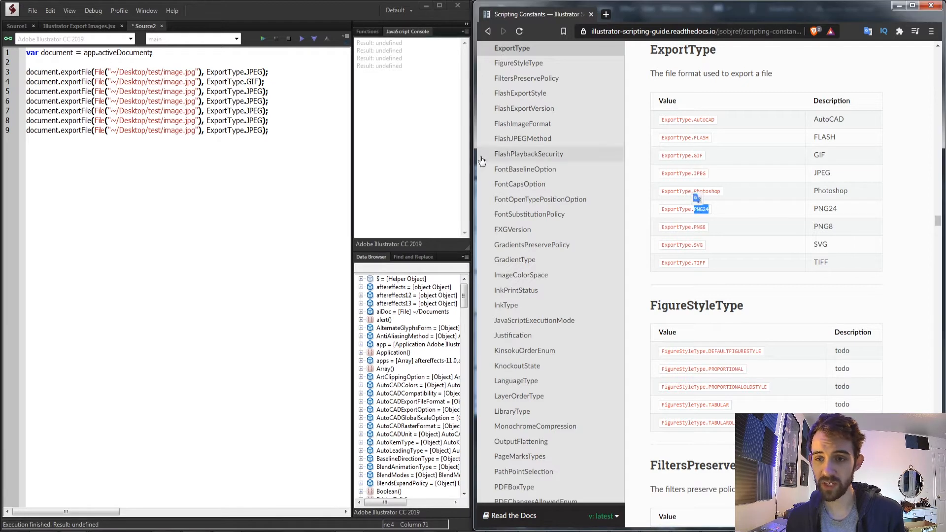
pyautogui.write('PNG24')
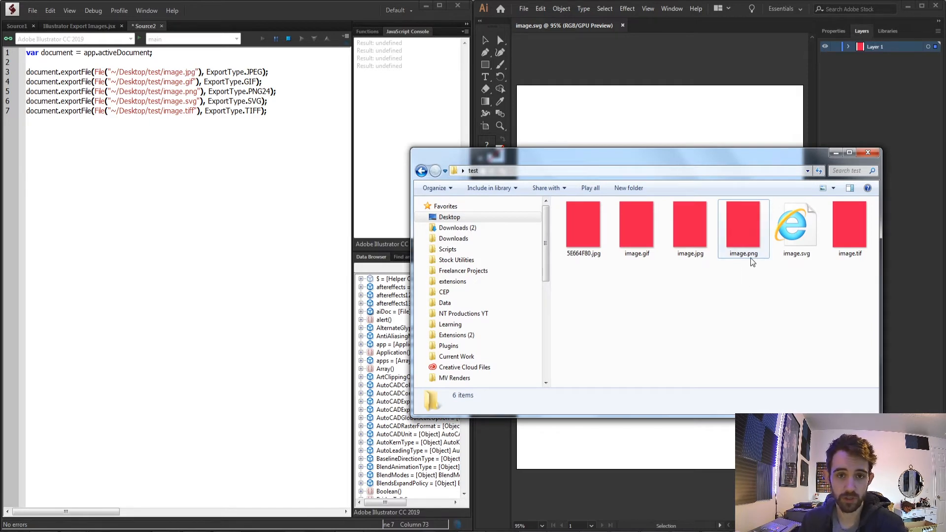
# Step: Close the test folder window and add blank lines after the export calls
pyautogui.click(583, 227)
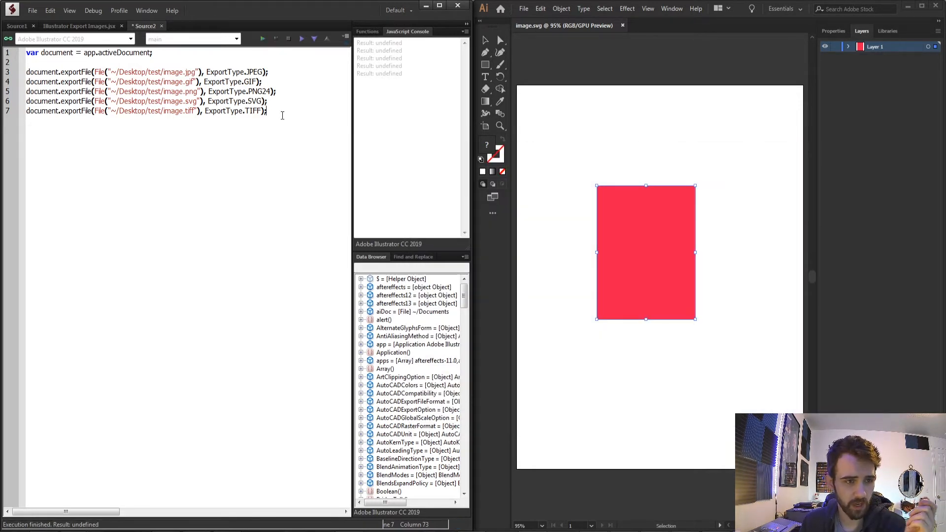
pyautogui.press('Return')
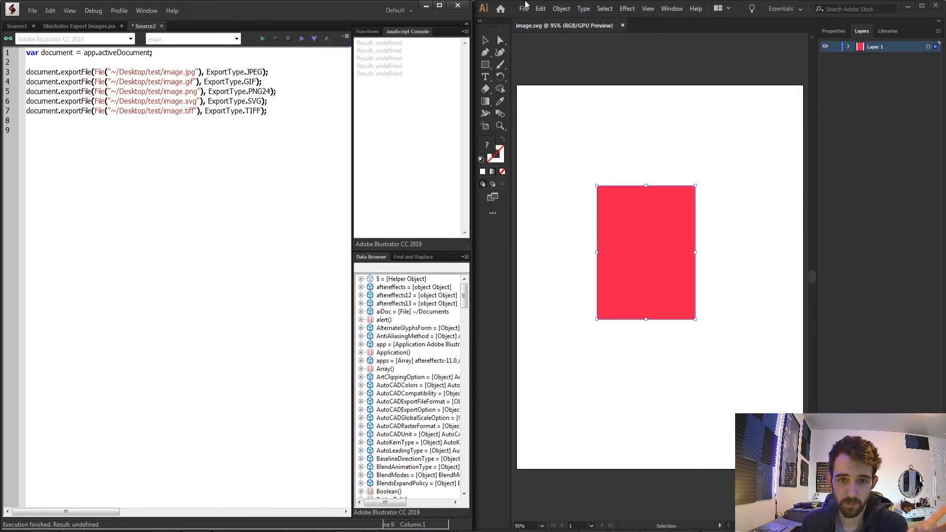
# Step: Open Illustrator's Export dialog from the File menu to see available formats
pyautogui.click(523, 8)
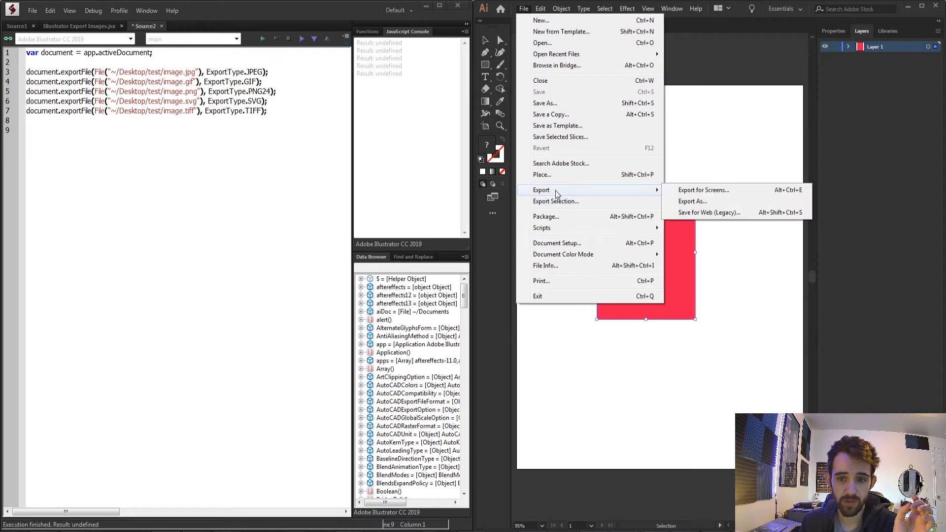
pyautogui.click(692, 201)
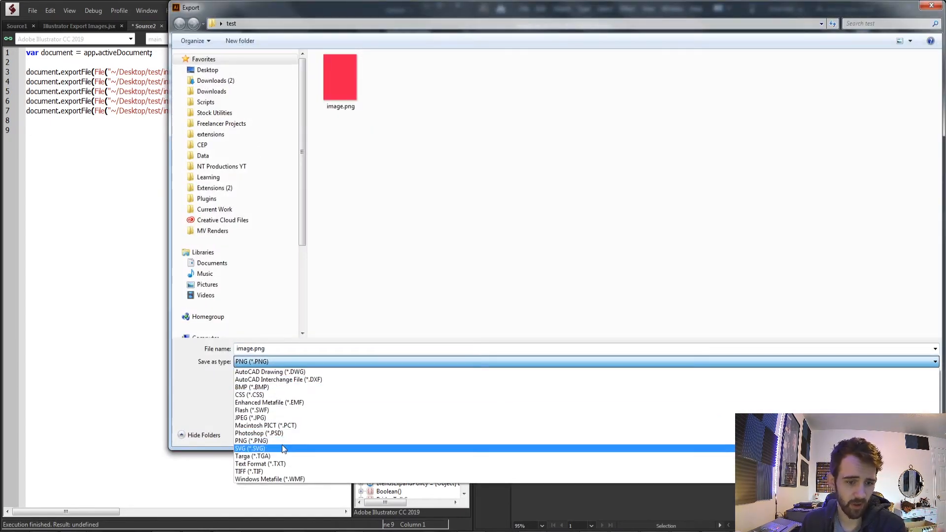
pyautogui.moveTo(253, 455)
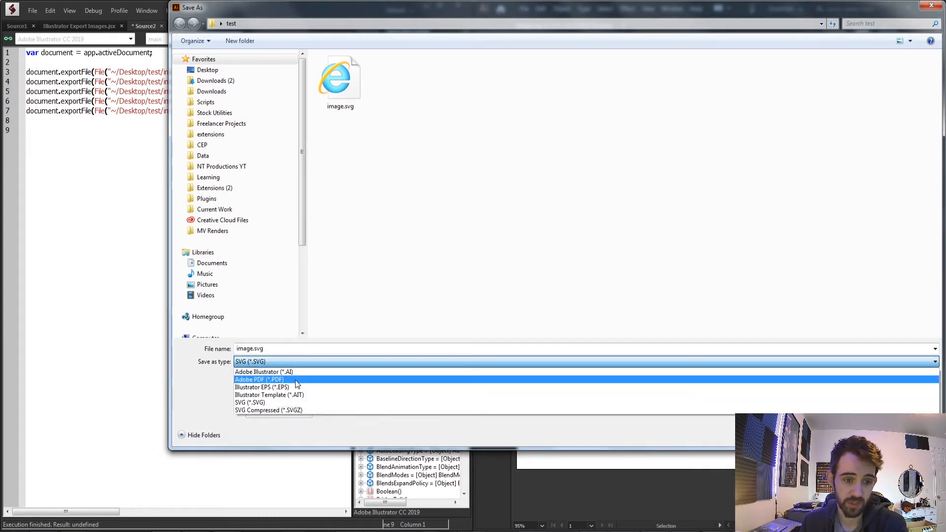
pyautogui.moveTo(290, 384)
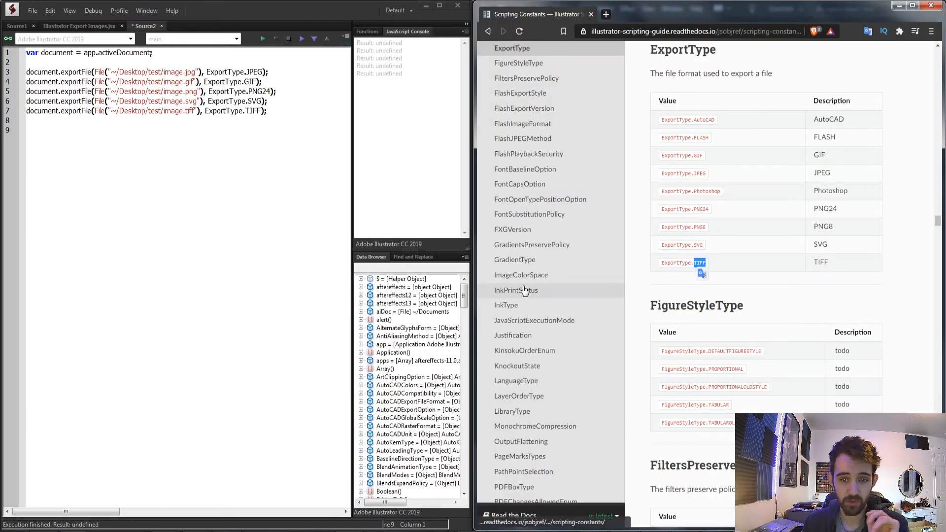
# Step: Open the IllustratorSaveOptions page and copy its example saveAs code lines
pyautogui.scroll(-3)
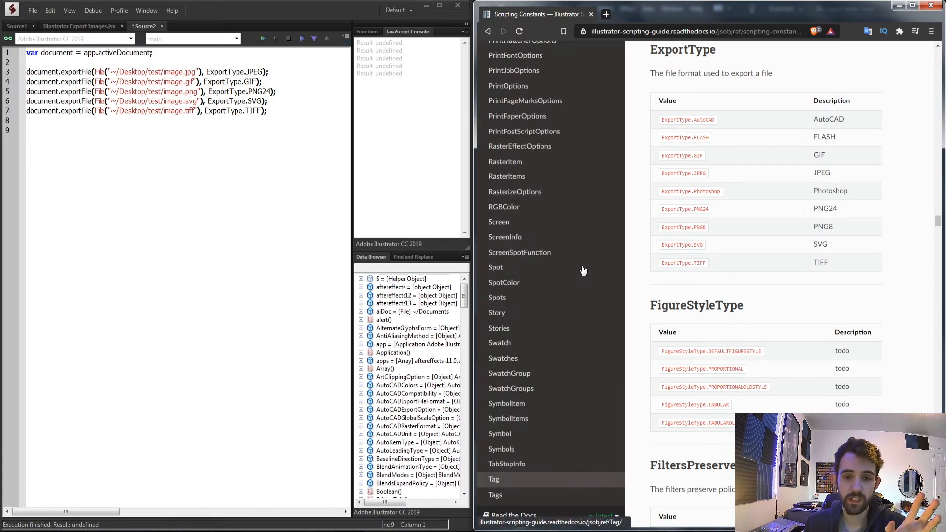
pyautogui.scroll(3)
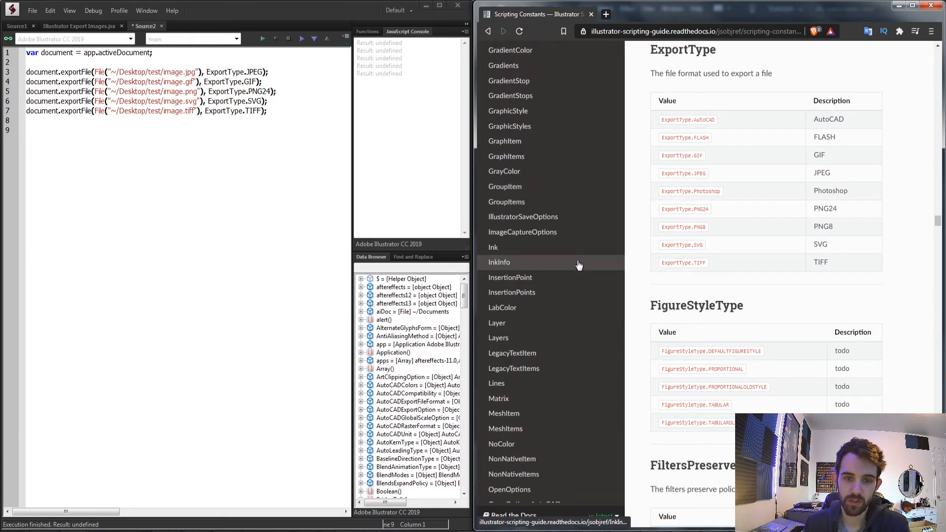
pyautogui.click(523, 217)
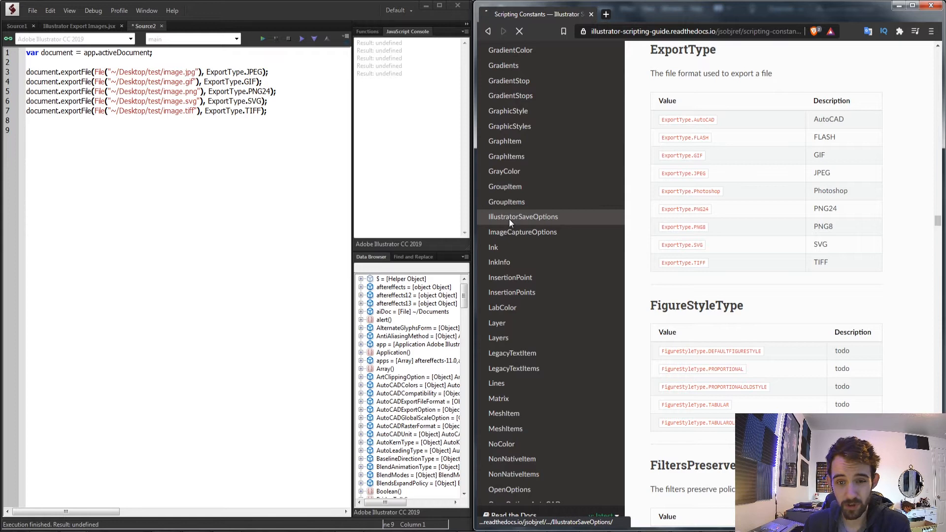
pyautogui.click(523, 217)
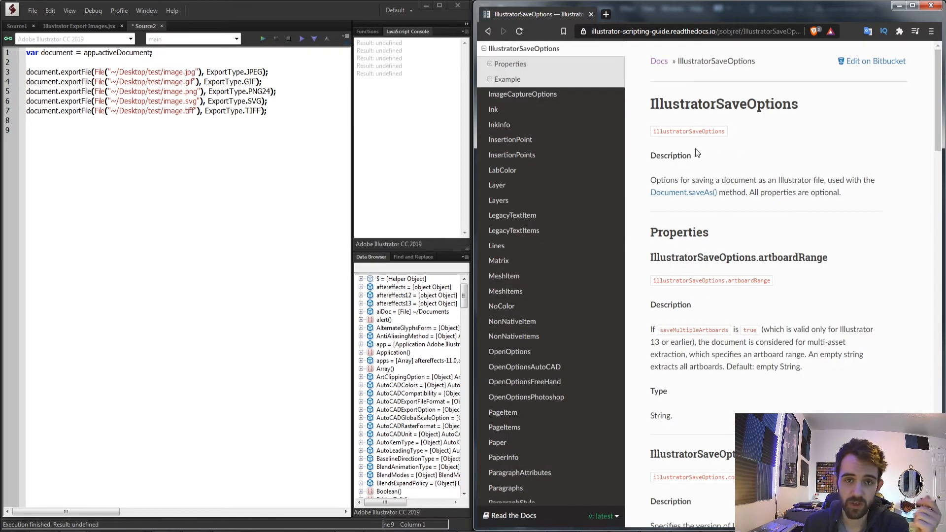
pyautogui.moveTo(798, 170)
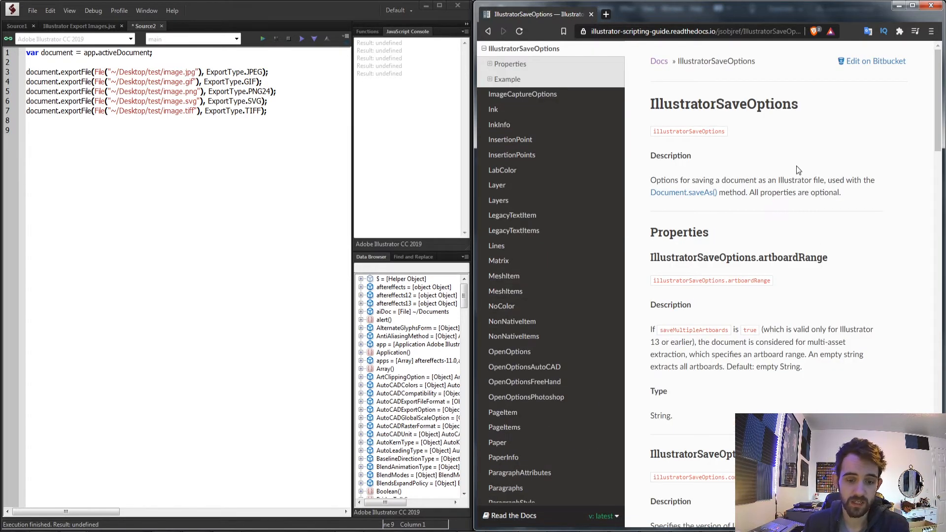
pyautogui.scroll(-3)
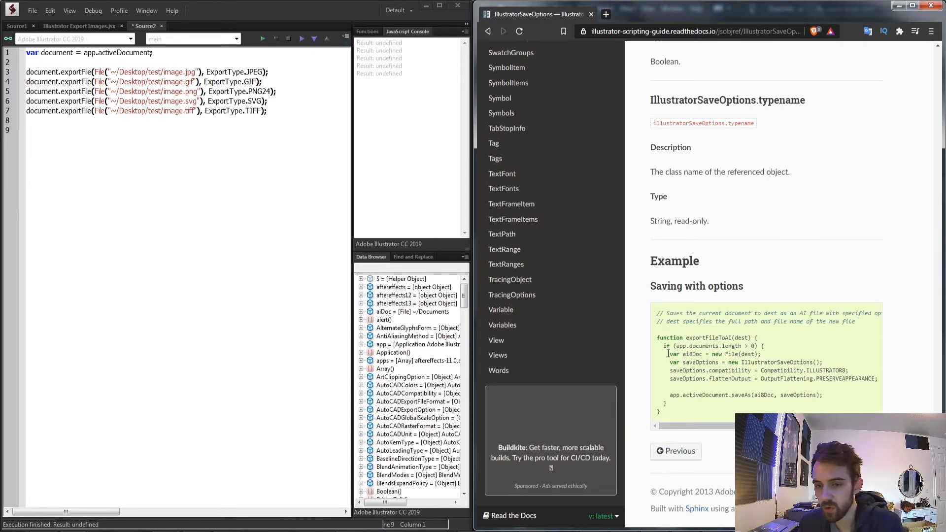
pyautogui.doubleClick(674, 395)
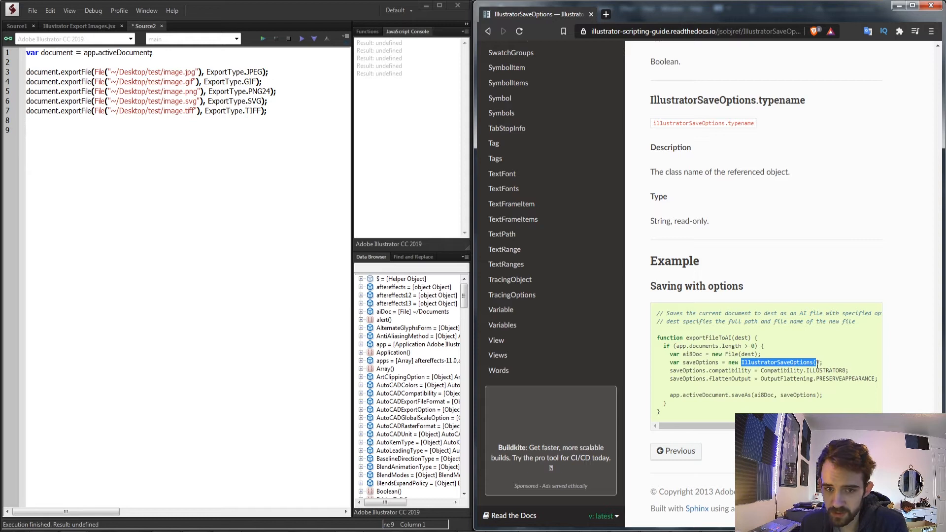
pyautogui.moveTo(723, 368)
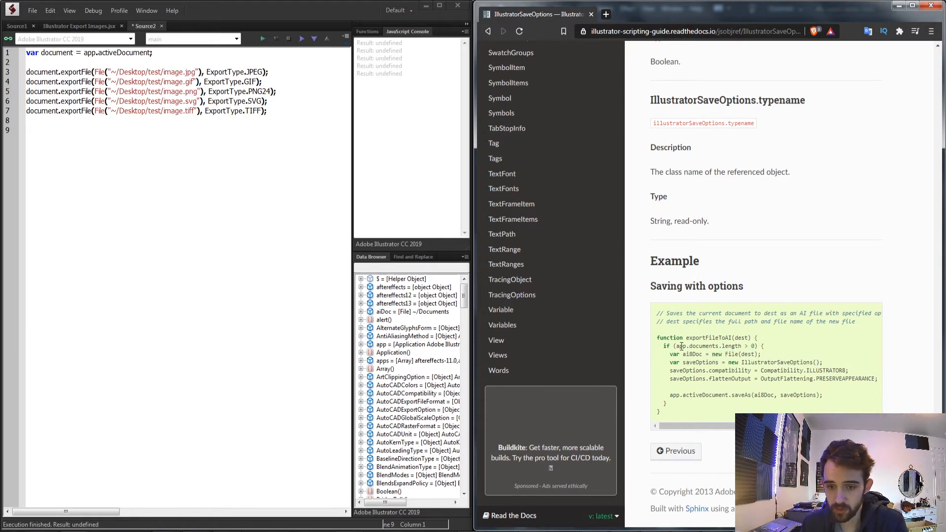
pyautogui.doubleClick(818, 321)
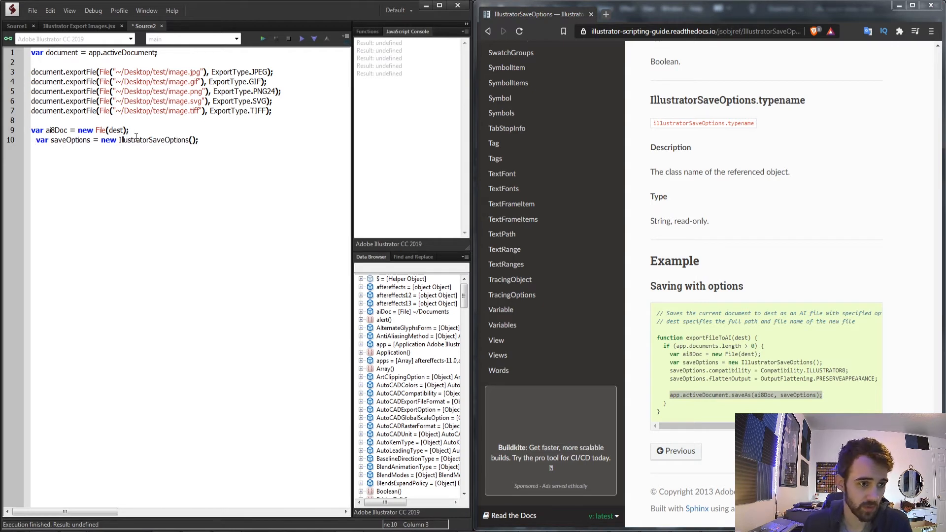
# Step: Add app.activeDocument.saveAs(aiDoc, saveOptions); and rename the misspelled ai8Doc variable to aiDoc
pyautogui.write('app.activeDocument.saveAs(ai8Doc, saveOptions);')
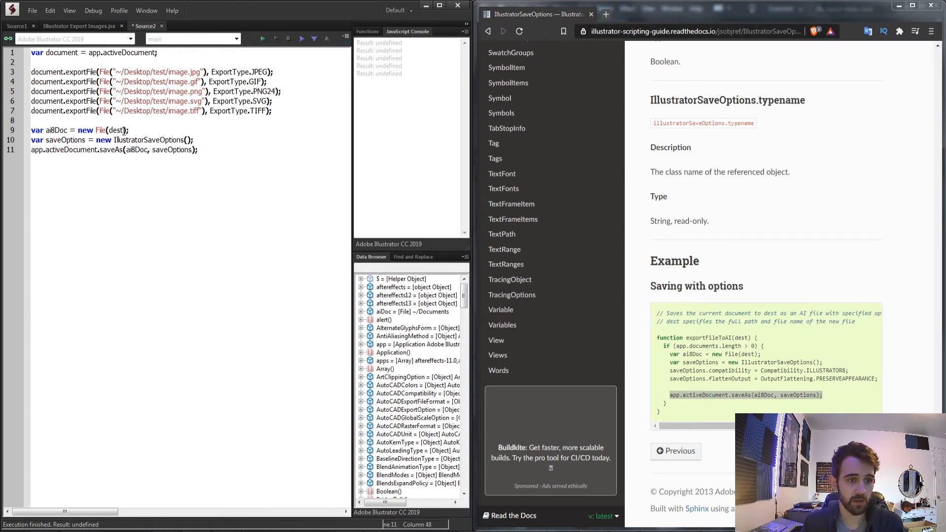
pyautogui.click(57, 130)
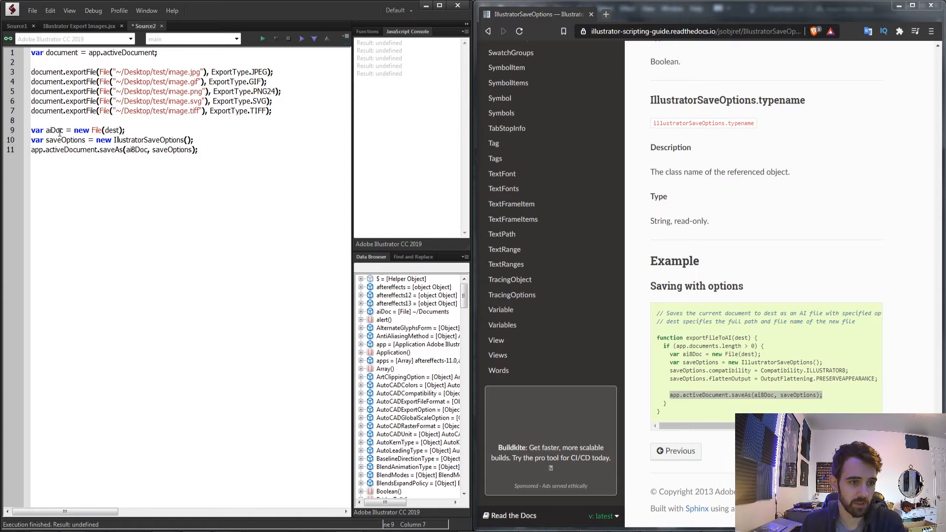
pyautogui.doubleClick(136, 150)
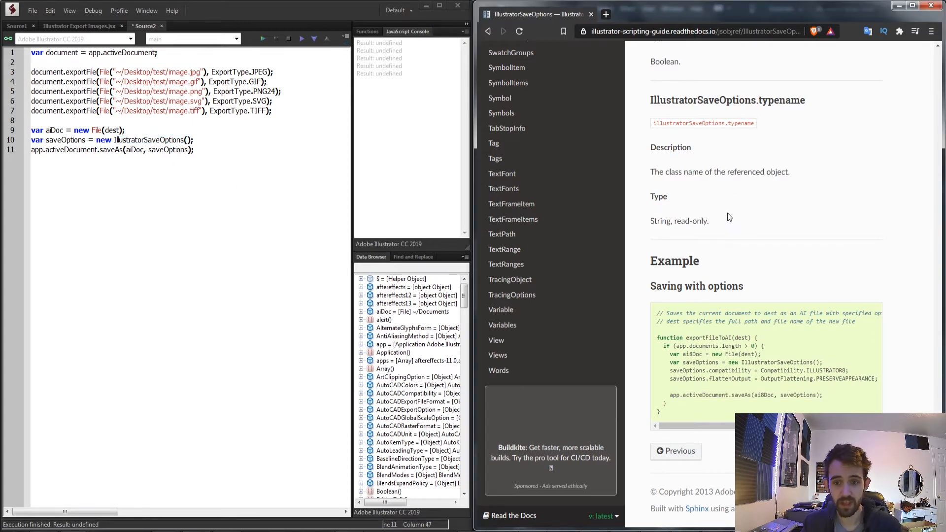
pyautogui.scroll(3)
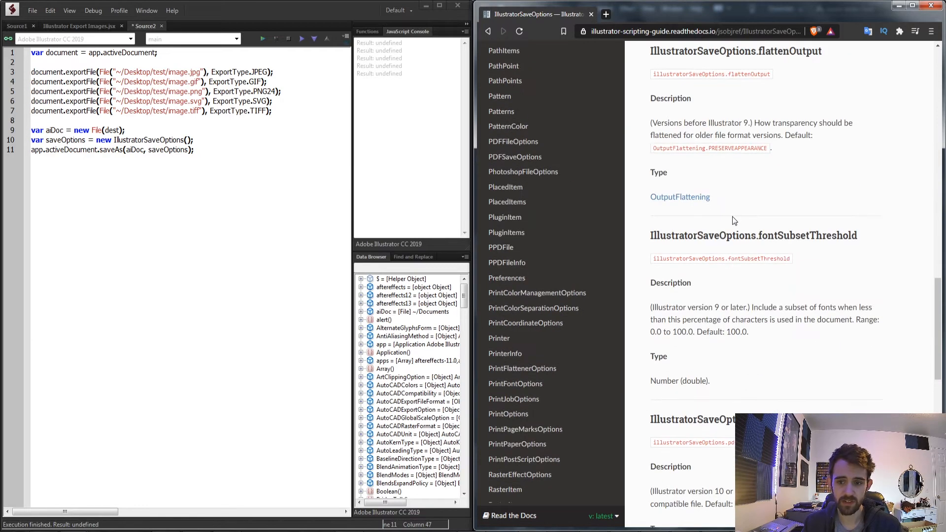
pyautogui.scroll(3)
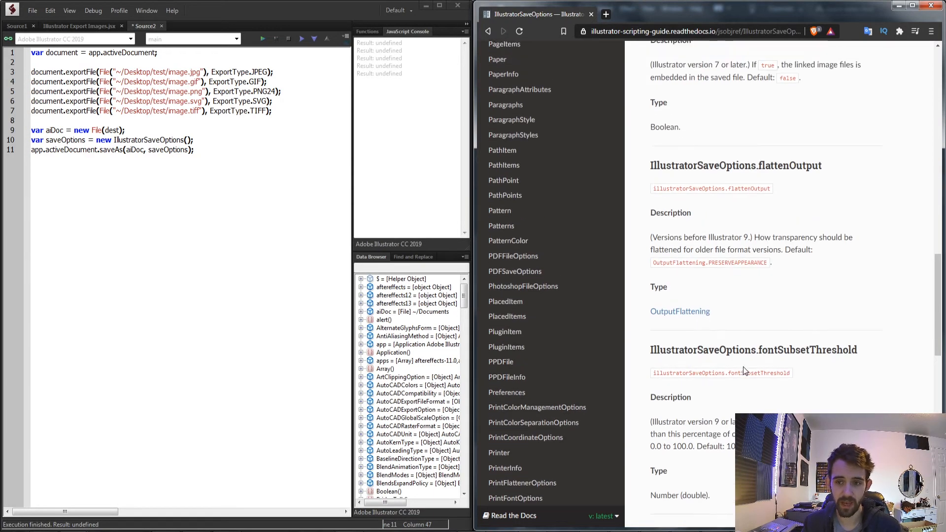
pyautogui.scroll(3)
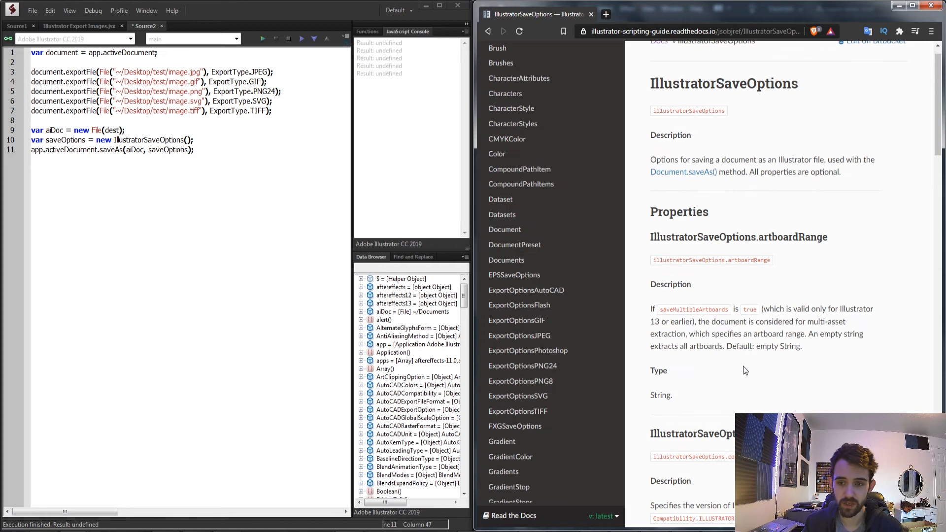
pyautogui.scroll(3)
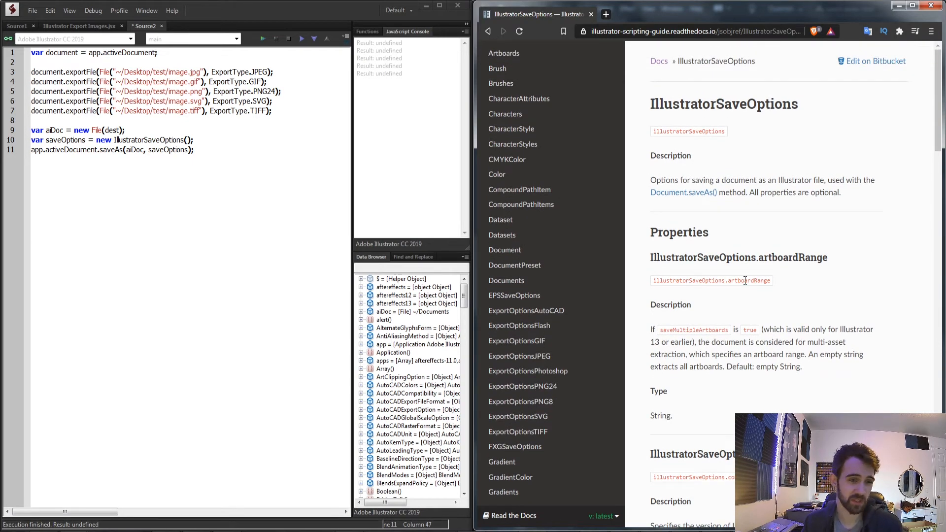
pyautogui.scroll(-3)
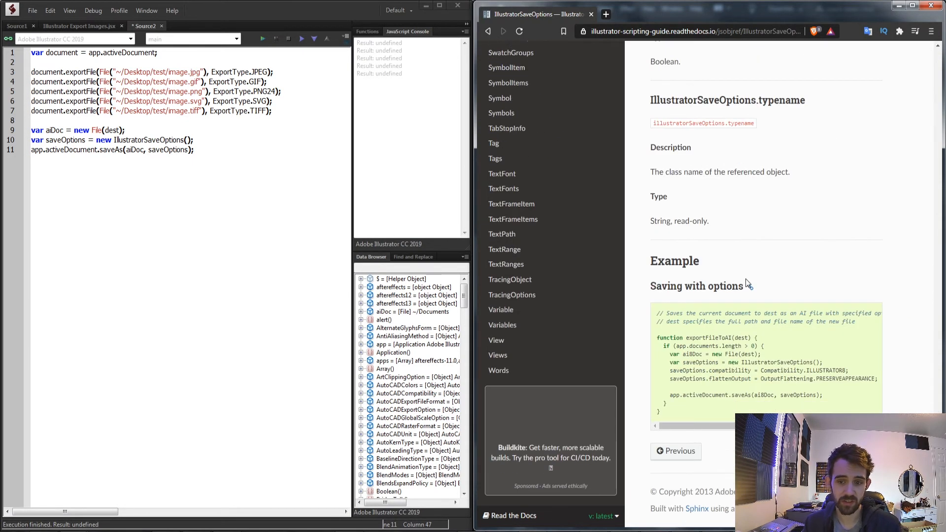
pyautogui.scroll(3)
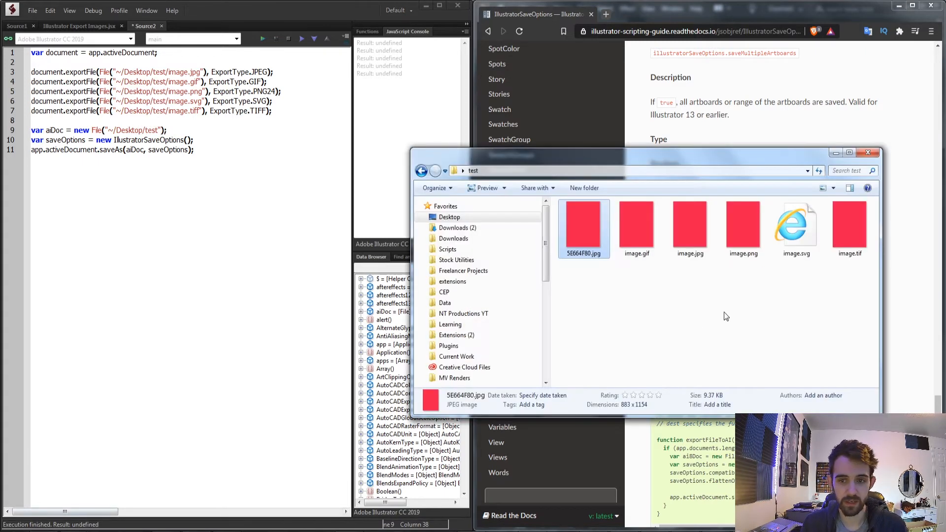
# Step: Run the script in Illustrator, dismiss the unknown error alert, and check for image.ai
pyautogui.click(238, 159)
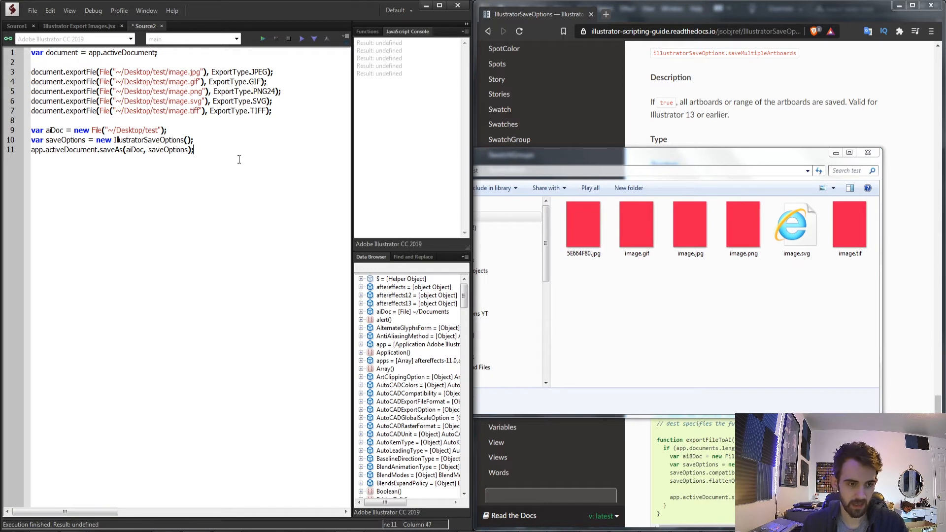
pyautogui.click(262, 38)
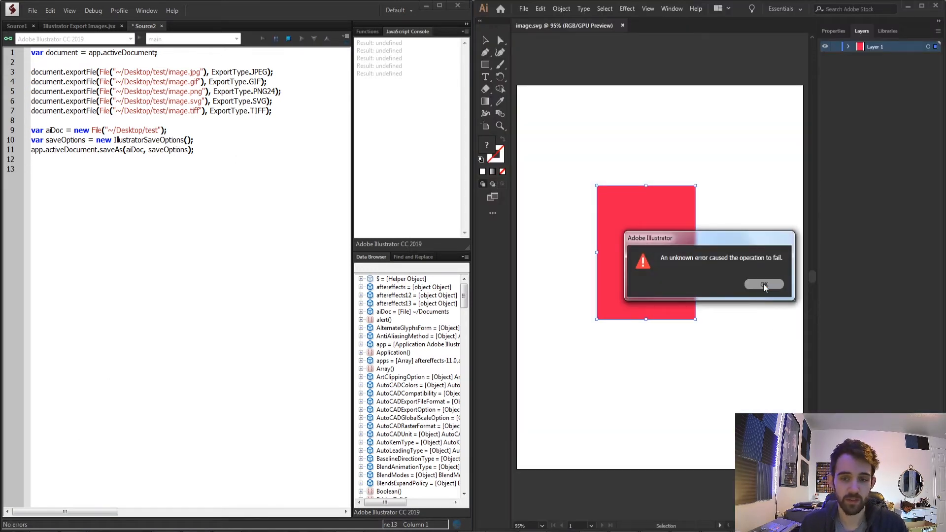
pyautogui.click(764, 285)
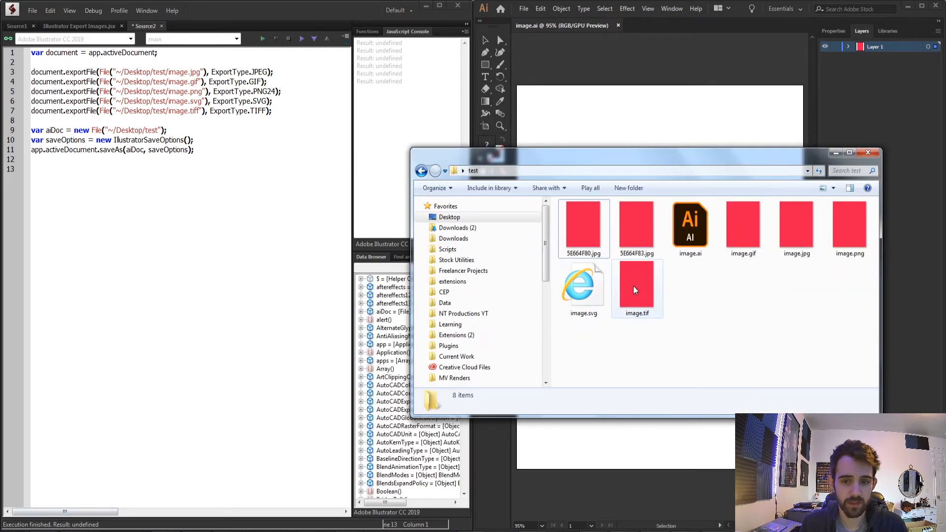
pyautogui.click(690, 226)
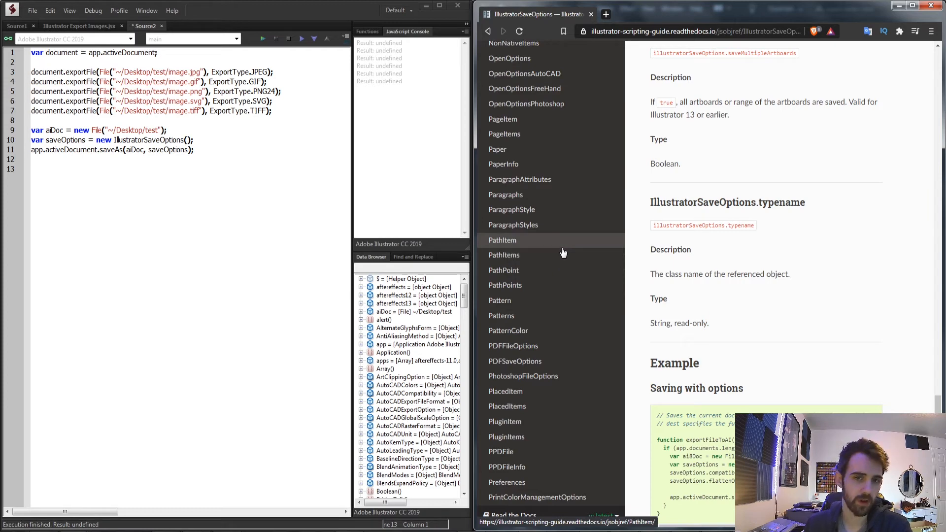
pyautogui.moveTo(513, 346)
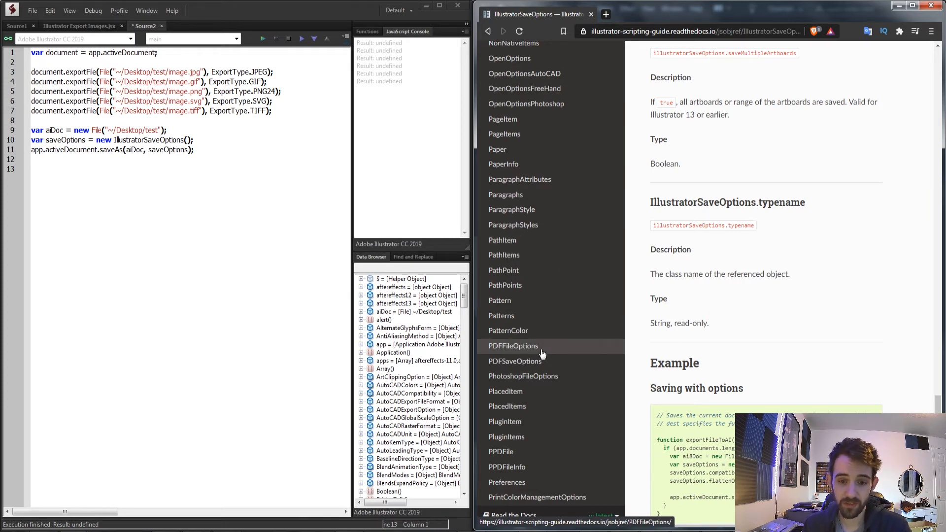
# Step: Copy the saveName File and PDFSaveOptions lines from the PDFSaveOptions reference example
pyautogui.click(514, 360)
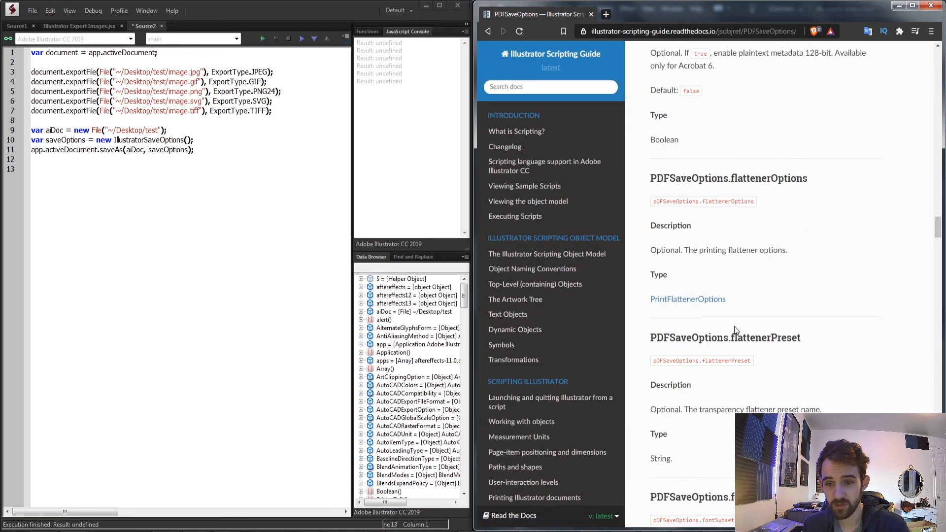
pyautogui.scroll(-3)
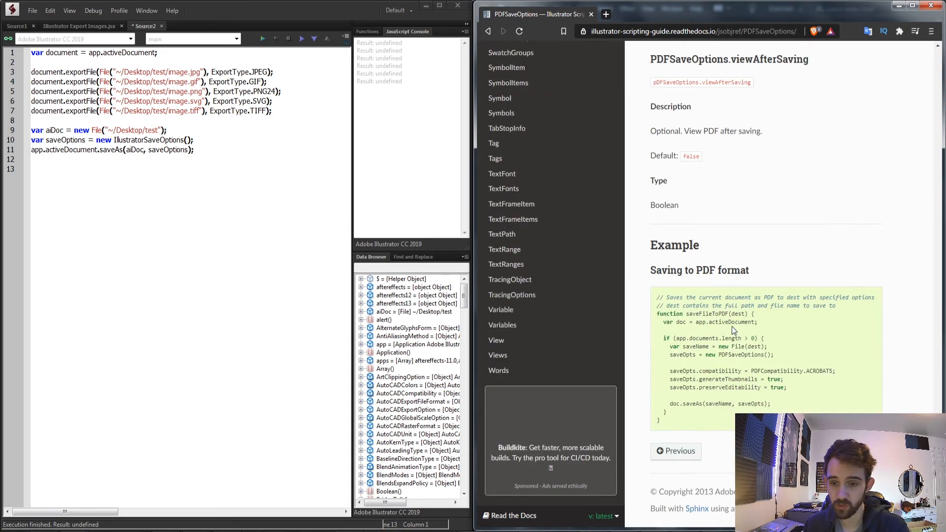
pyautogui.moveTo(666, 355)
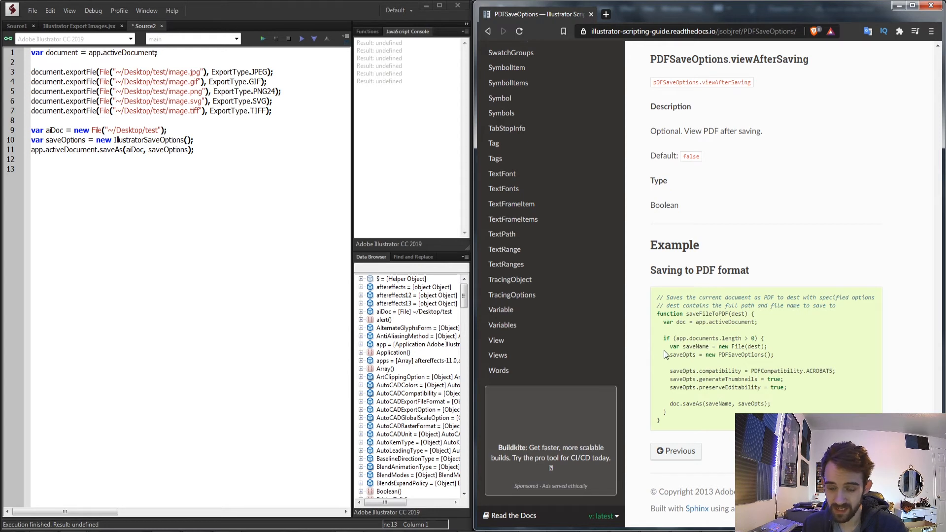
pyautogui.moveTo(669, 405)
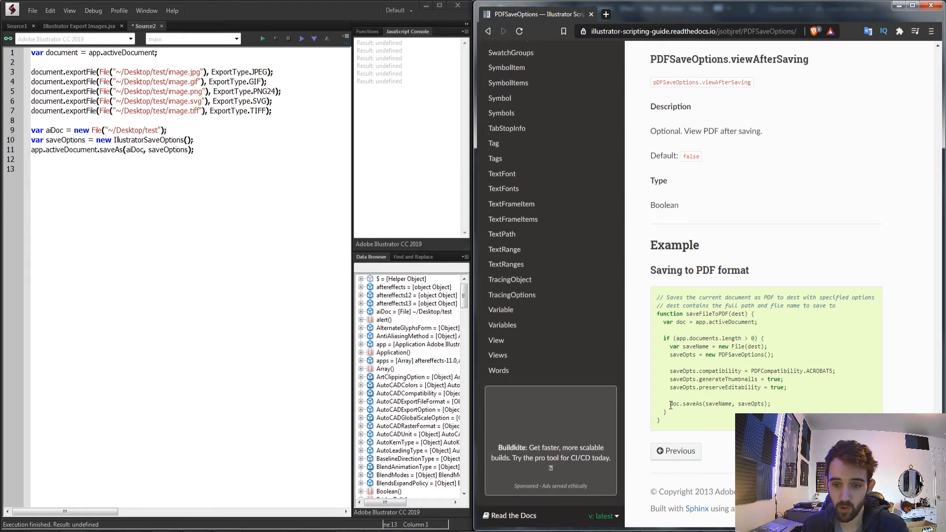
pyautogui.doubleClick(718, 403)
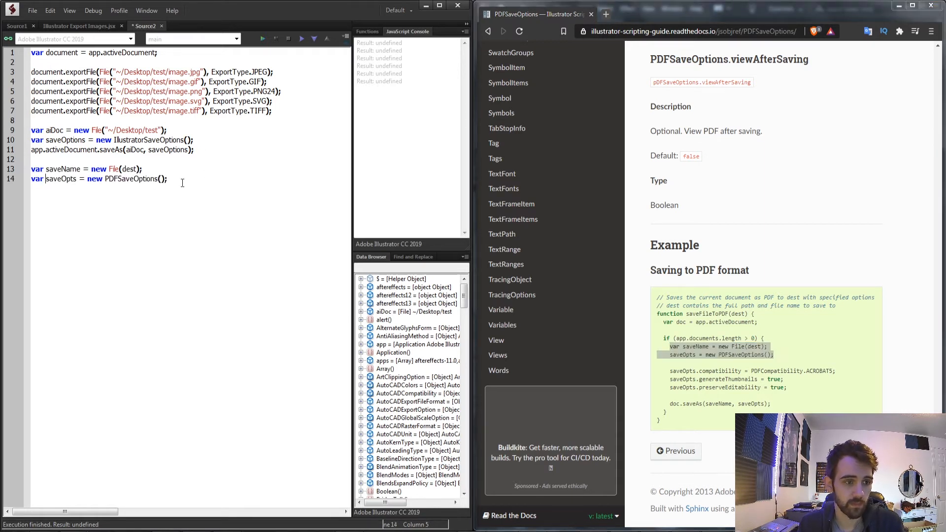
# Step: Type the document.saveAs(saveName, saveOpts); call, correcting the first argument
pyautogui.write('docume')
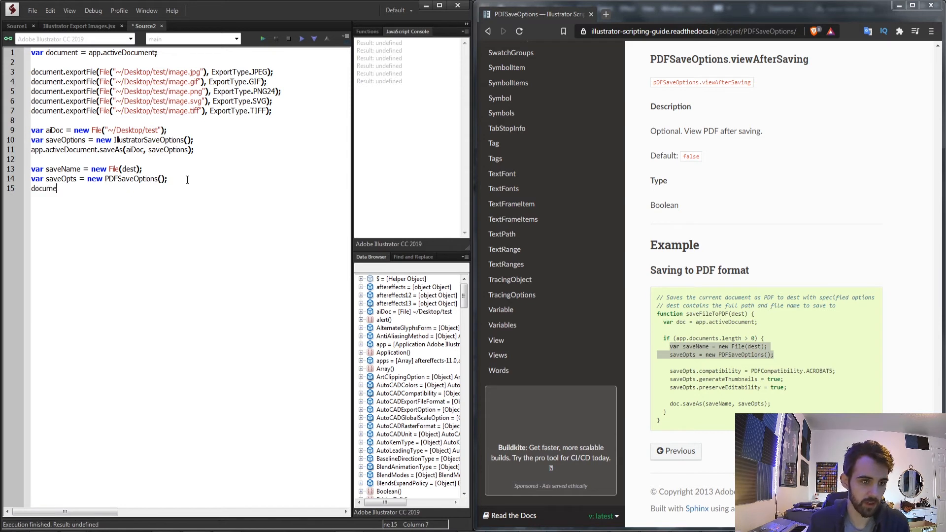
pyautogui.write('.saveA')
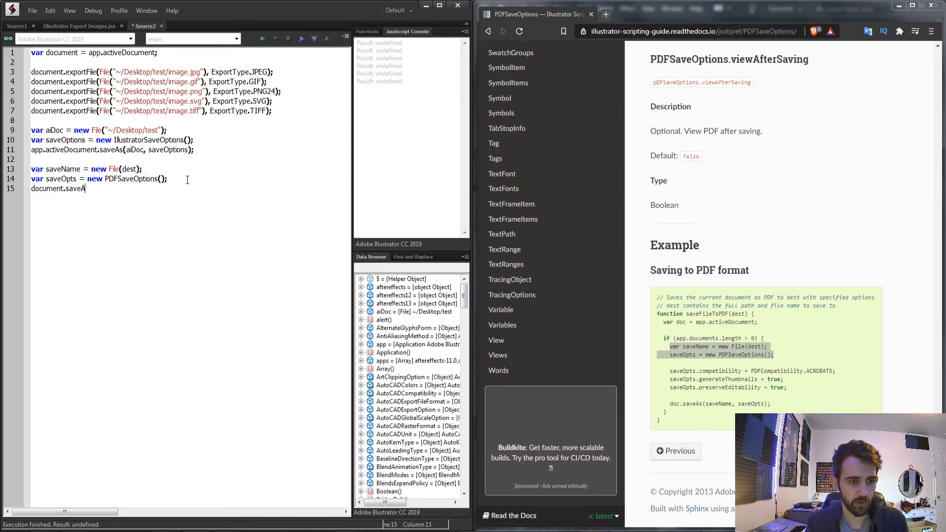
pyautogui.write('s(')
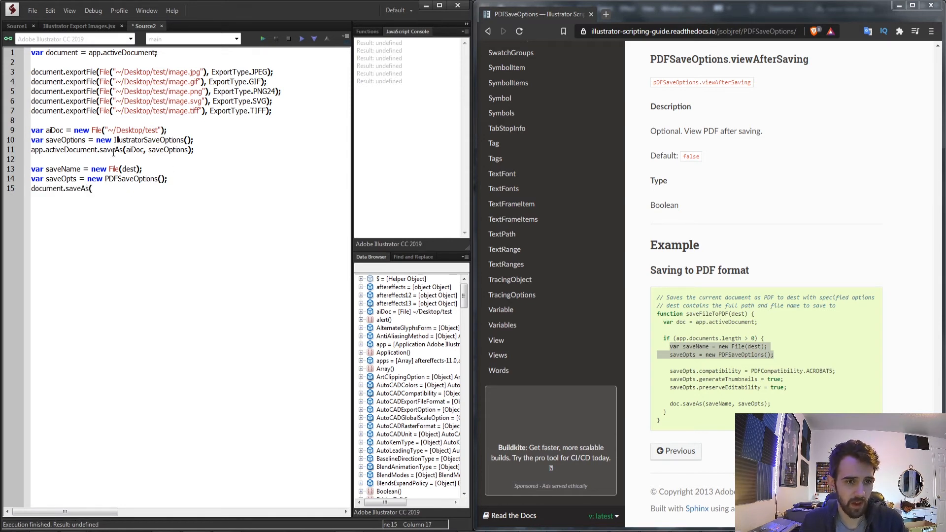
pyautogui.write('saveOpts')
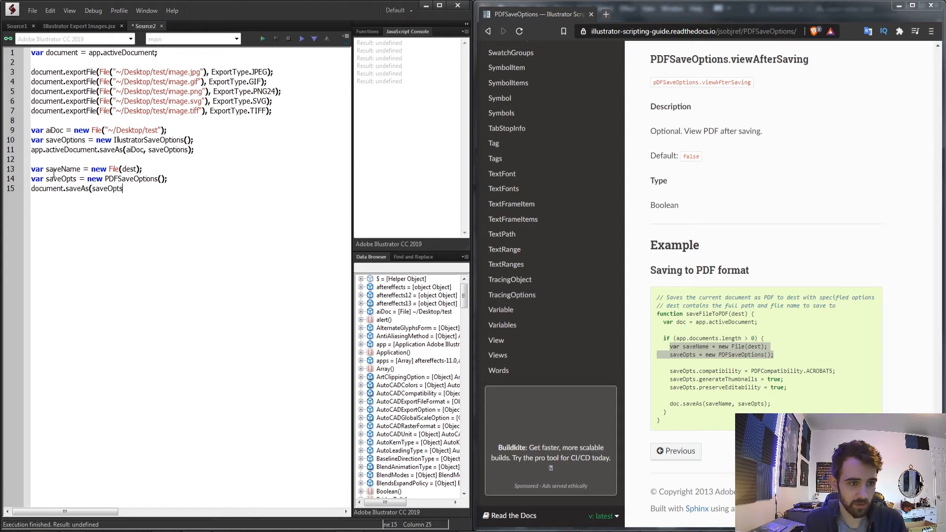
pyautogui.press('BackSpace')
pyautogui.write('Name,')
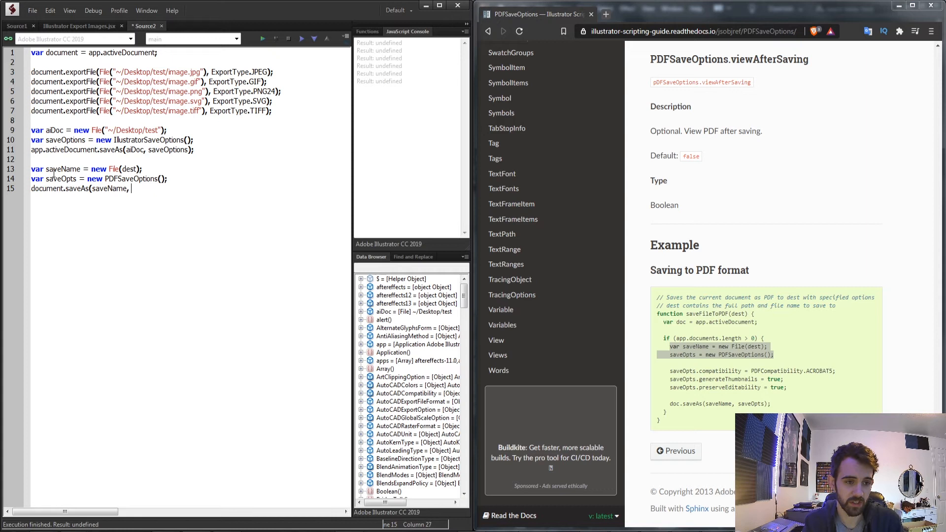
pyautogui.write('saveOpts);')
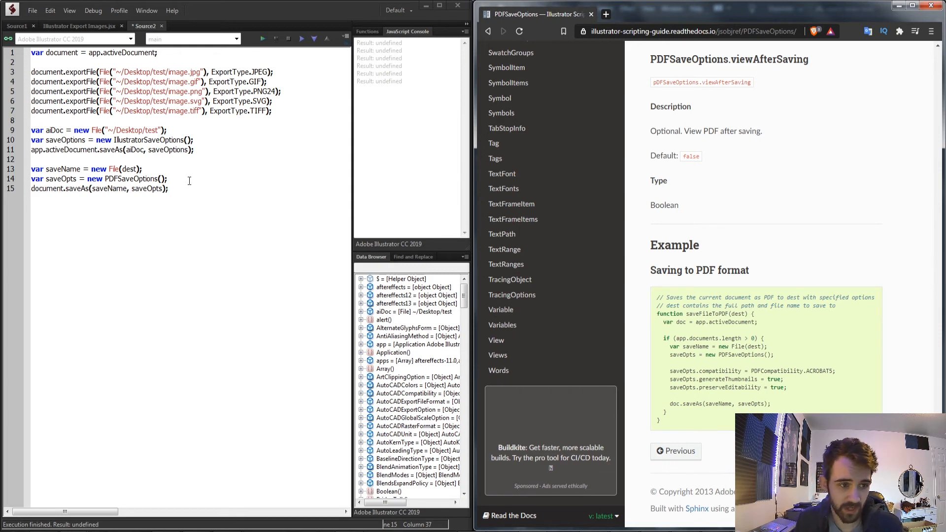
# Step: Set saveOpts.preserveEditability = true above the saveAs call and review the script
pyautogui.write('saveOpts')
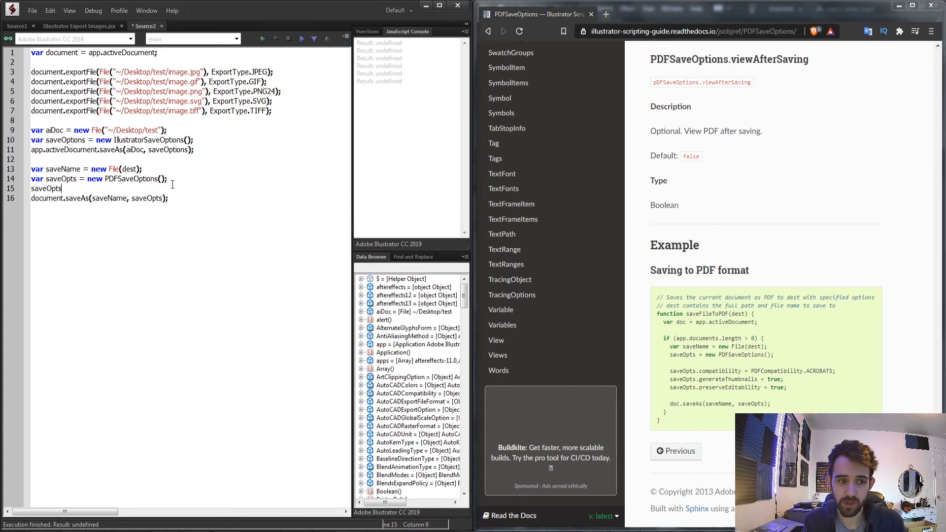
pyautogui.write('.')
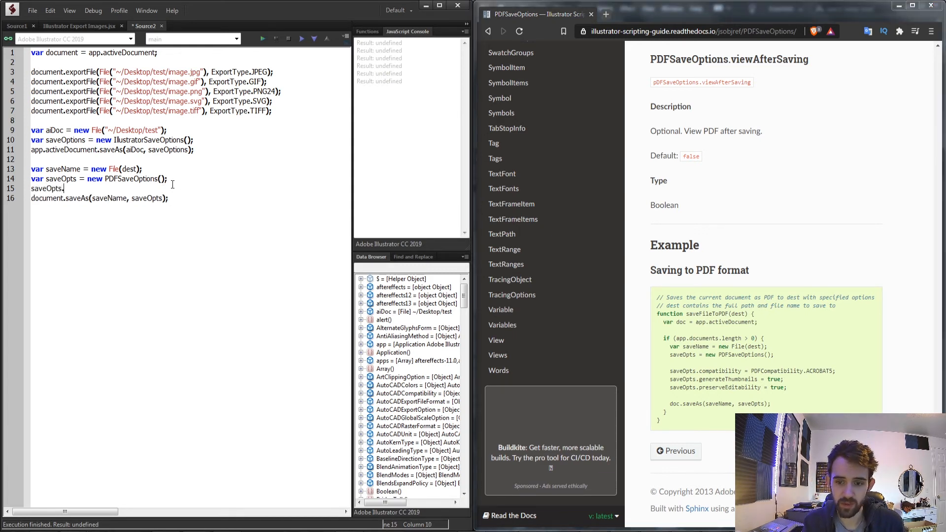
pyautogui.write('reset')
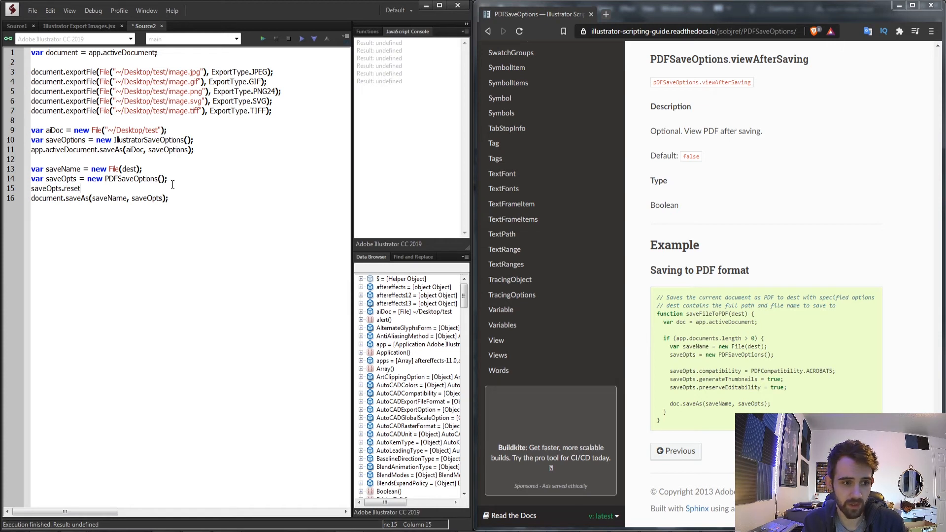
pyautogui.write('preserveEditability = true;')
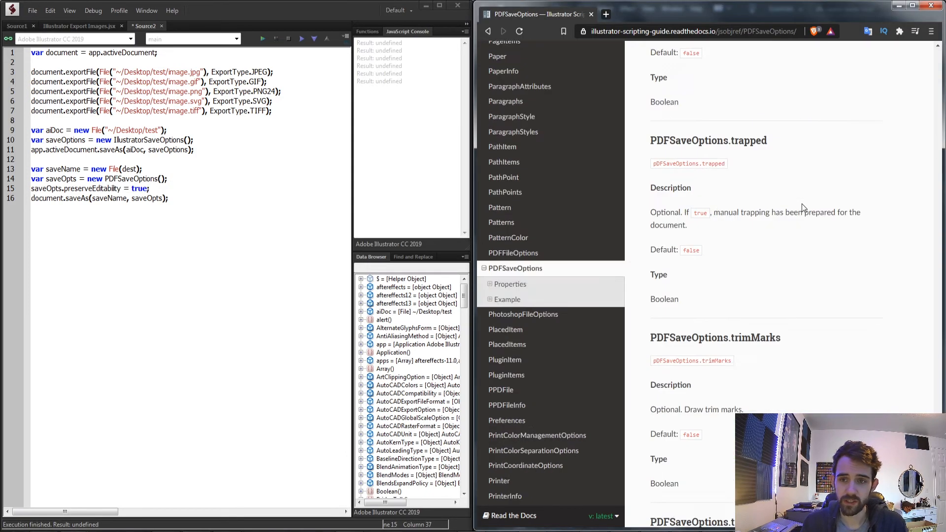
pyautogui.scroll(3)
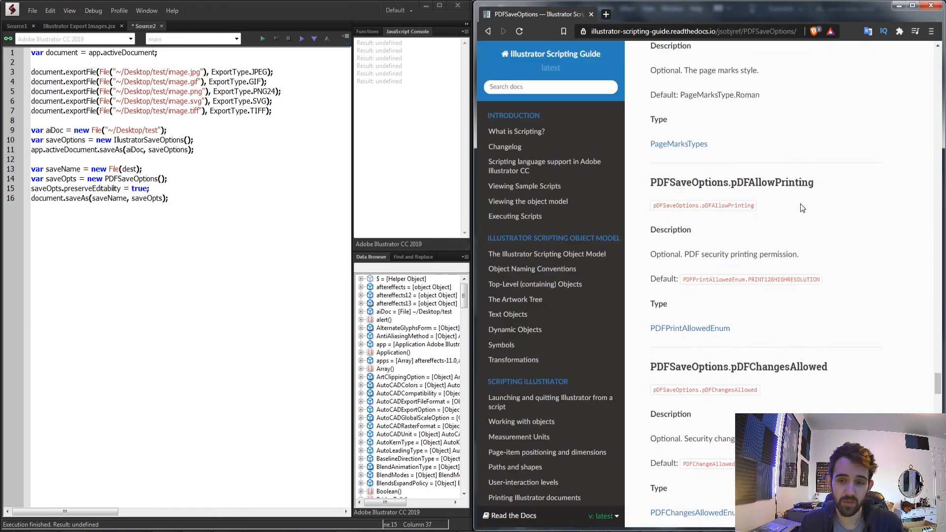
pyautogui.scroll(-3)
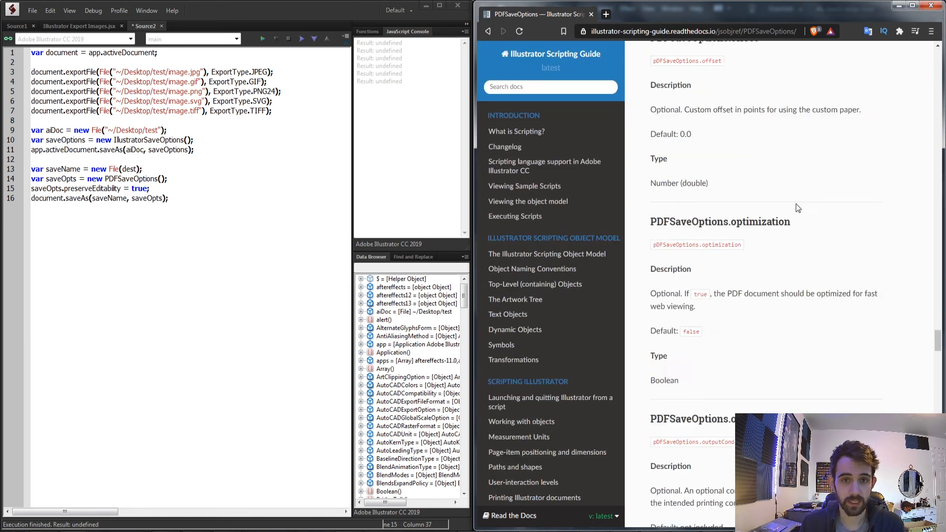
pyautogui.scroll(-3)
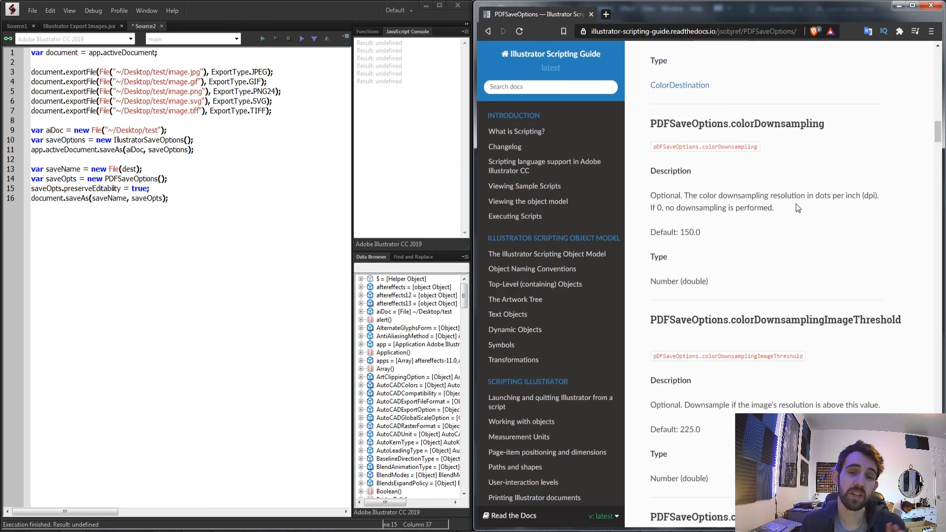
pyautogui.scroll(3)
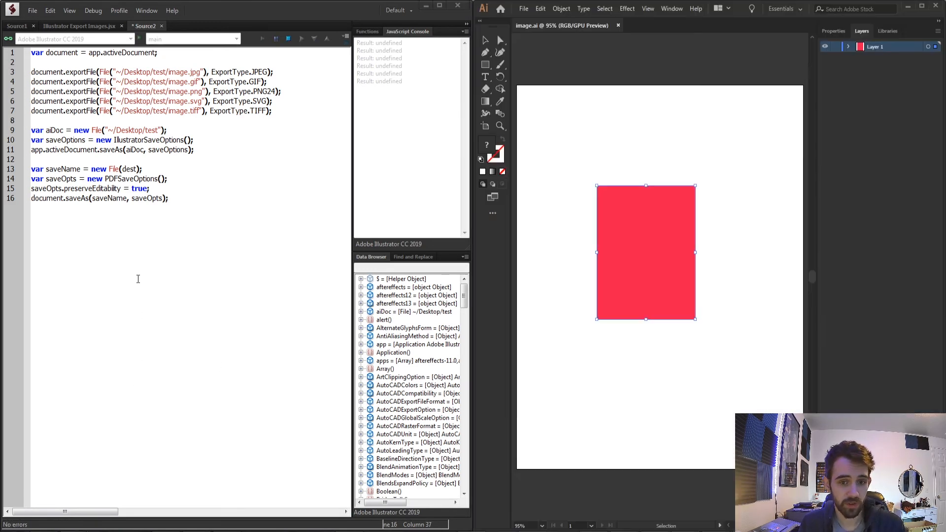
# Step: Replace dest with "~/Desktop/test", rerun, and open image.pdf to verify the red rectangle
pyautogui.click(301, 38)
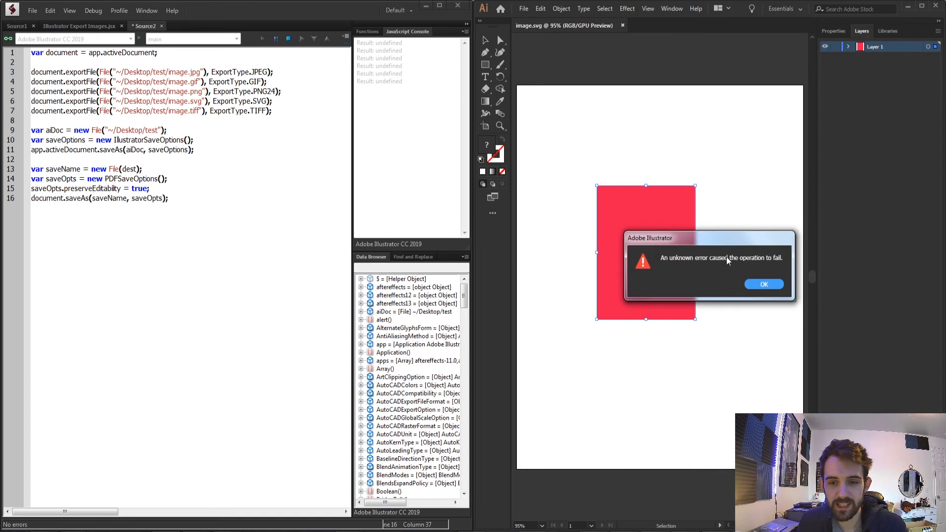
pyautogui.moveTo(759, 291)
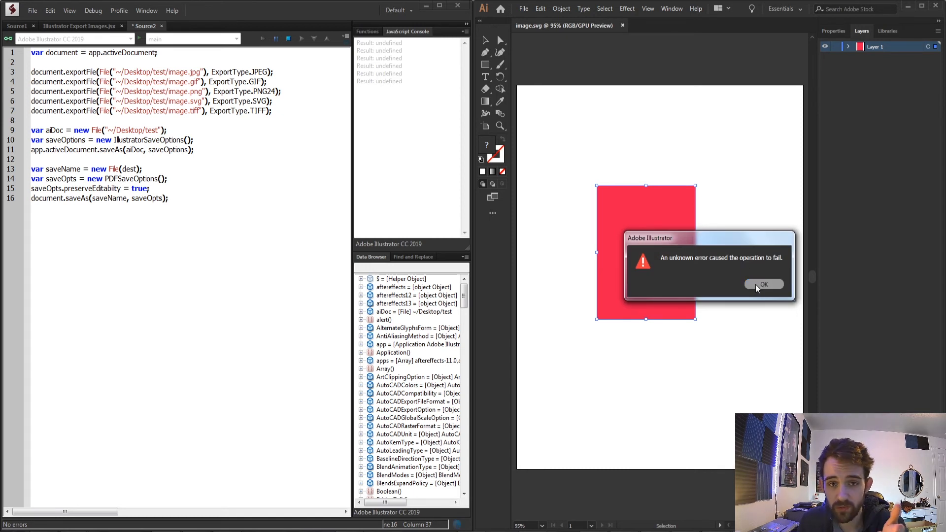
pyautogui.click(764, 285)
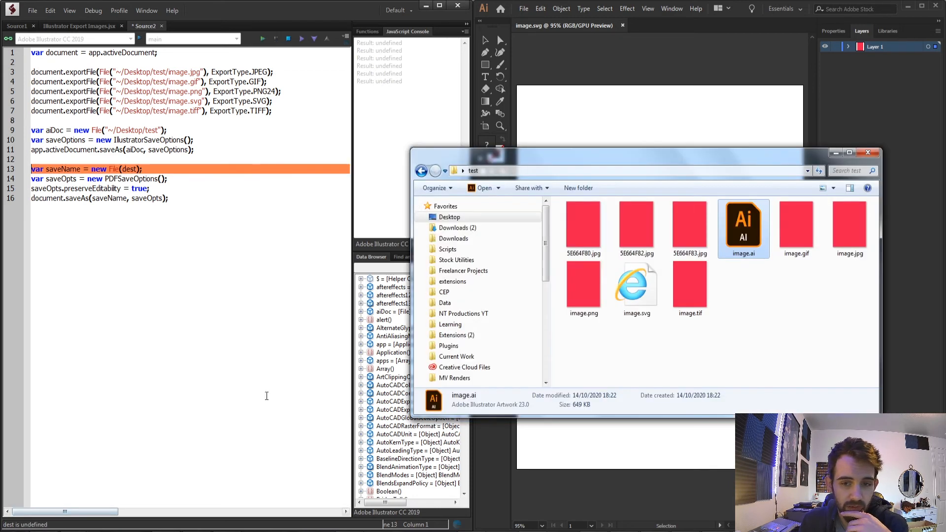
pyautogui.moveTo(637, 287)
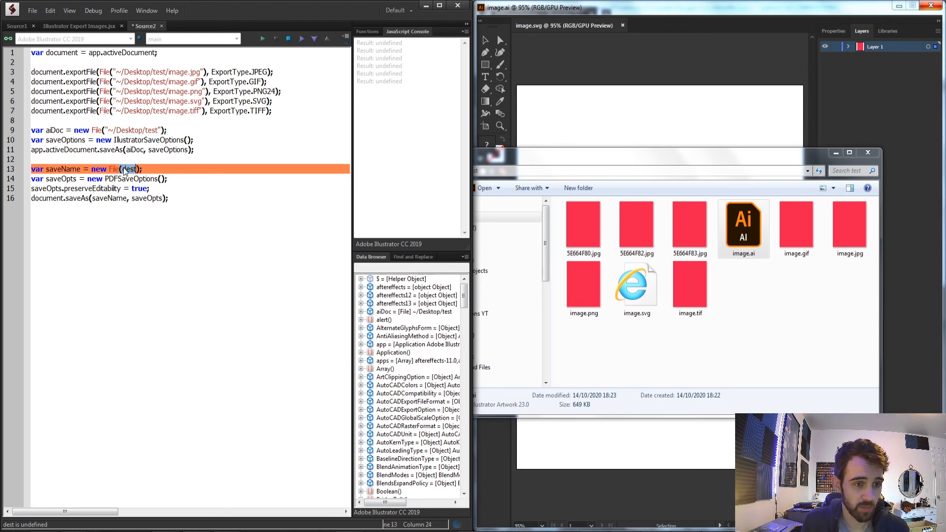
pyautogui.click(262, 38)
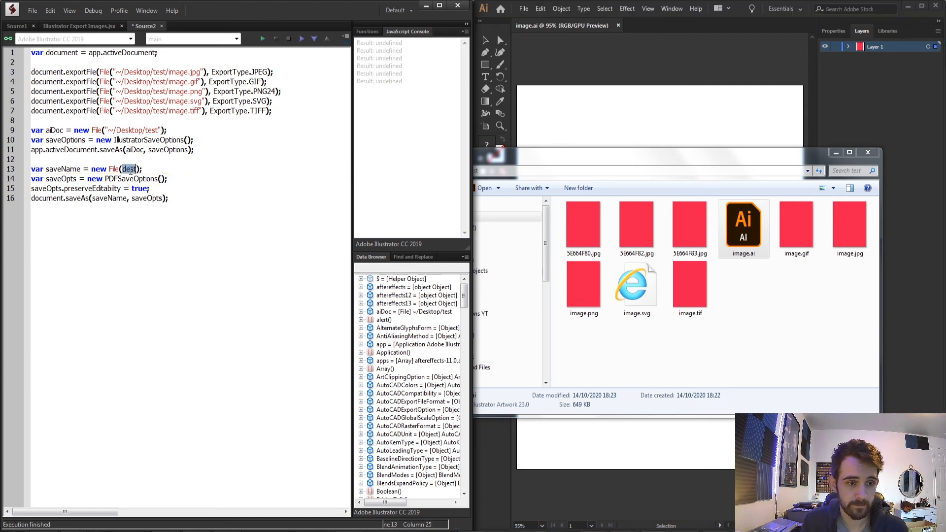
pyautogui.click(262, 38)
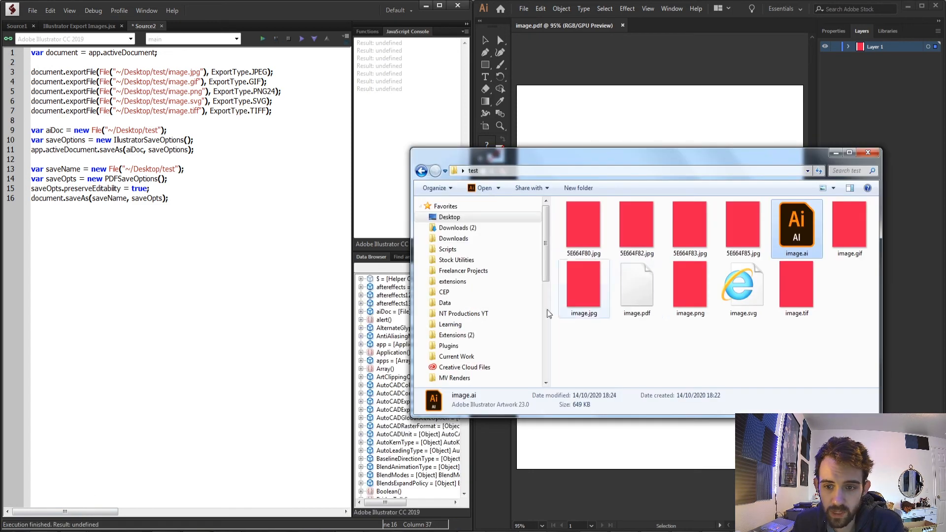
pyautogui.click(637, 284)
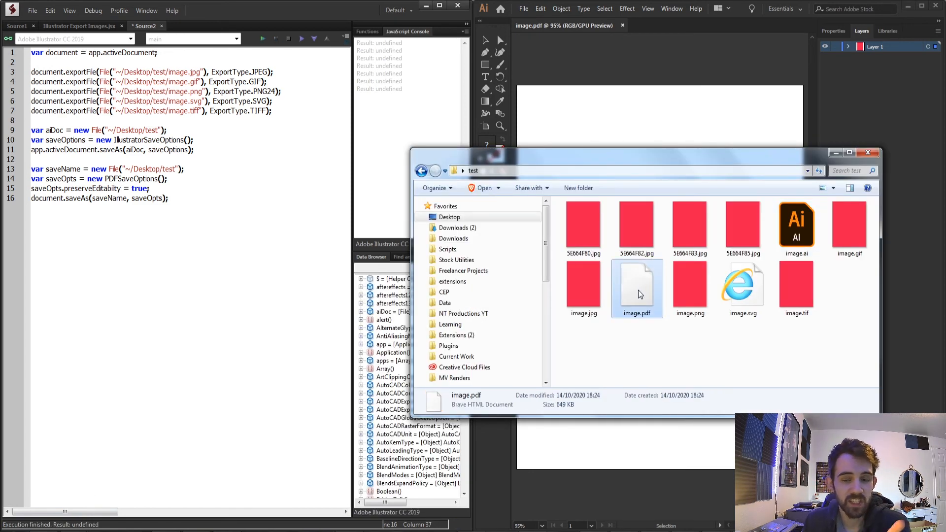
pyautogui.doubleClick(637, 287)
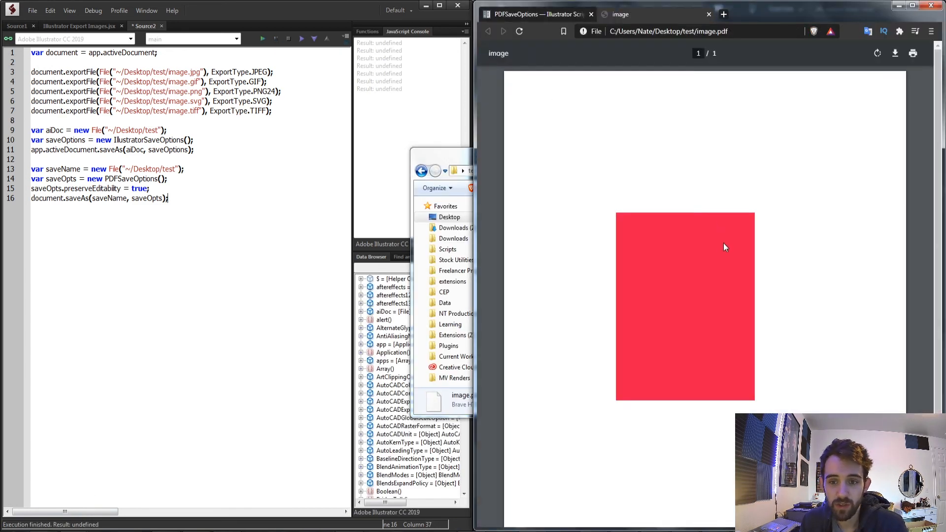
pyautogui.moveTo(683, 200)
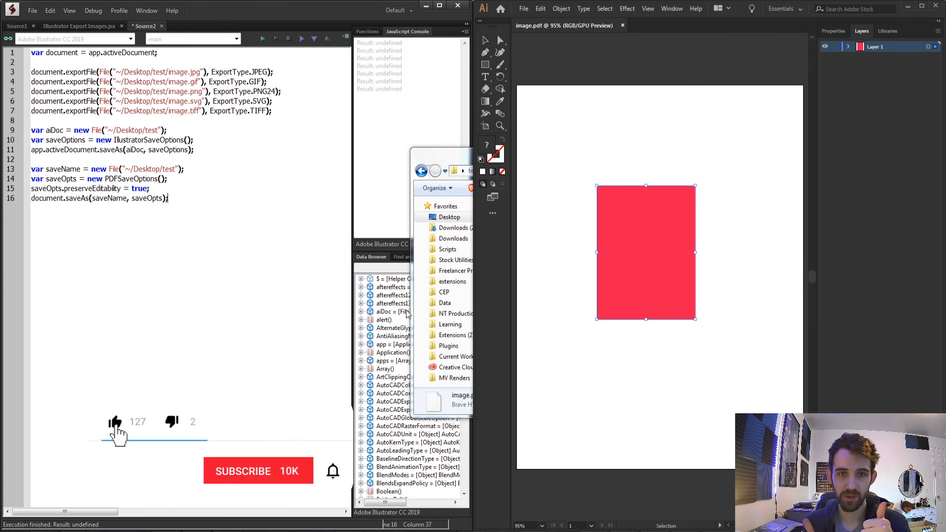
# Step: Switch to Discord and open the NT Productions server's #extensions channel
pyautogui.click(258, 471)
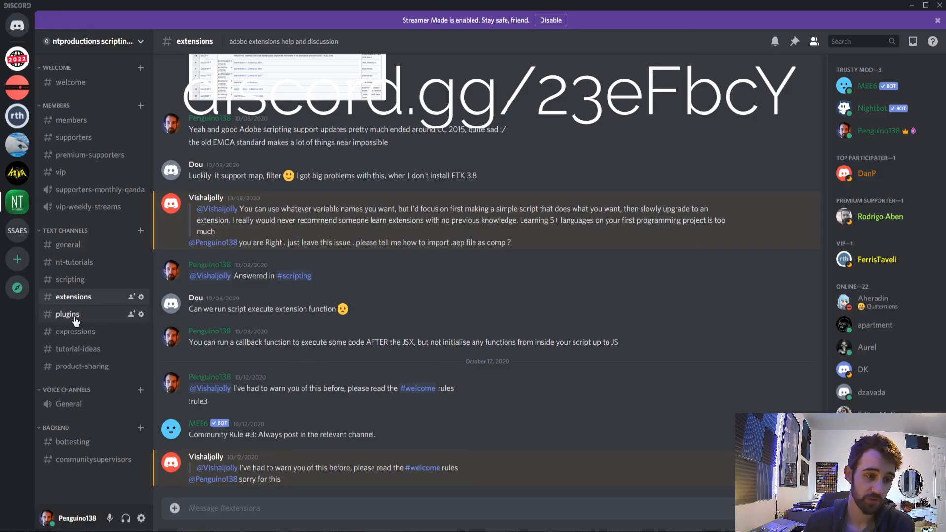
pyautogui.click(67, 314)
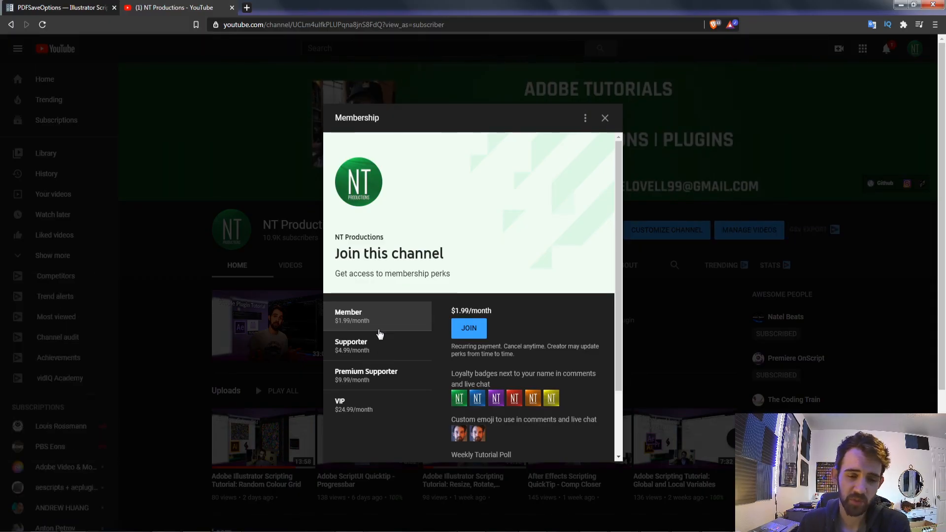
pyautogui.moveTo(377, 357)
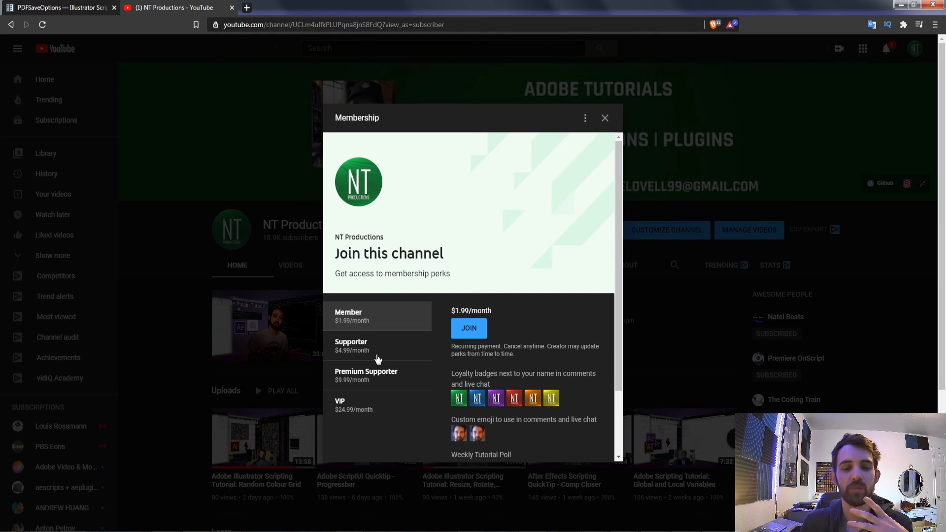
# Step: Select the Premium Supporter tier to see its $9.99/month perks
pyautogui.click(366, 375)
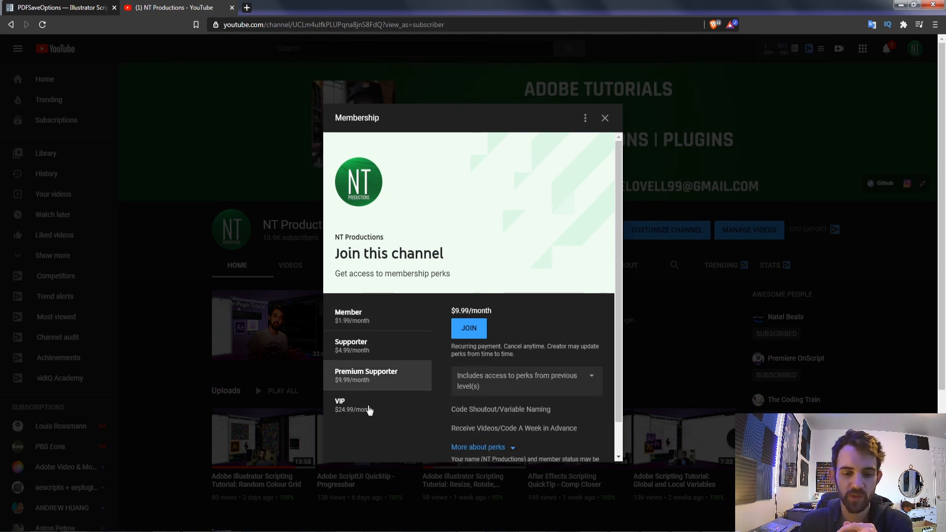